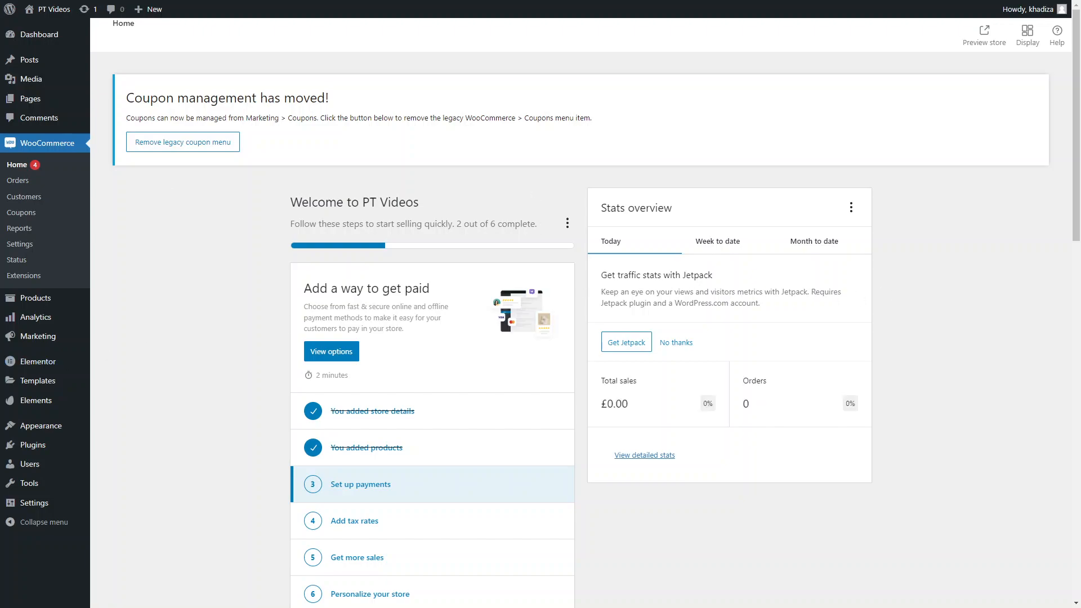
{"action": "mouse_move", "coordinate": [217, 167]}
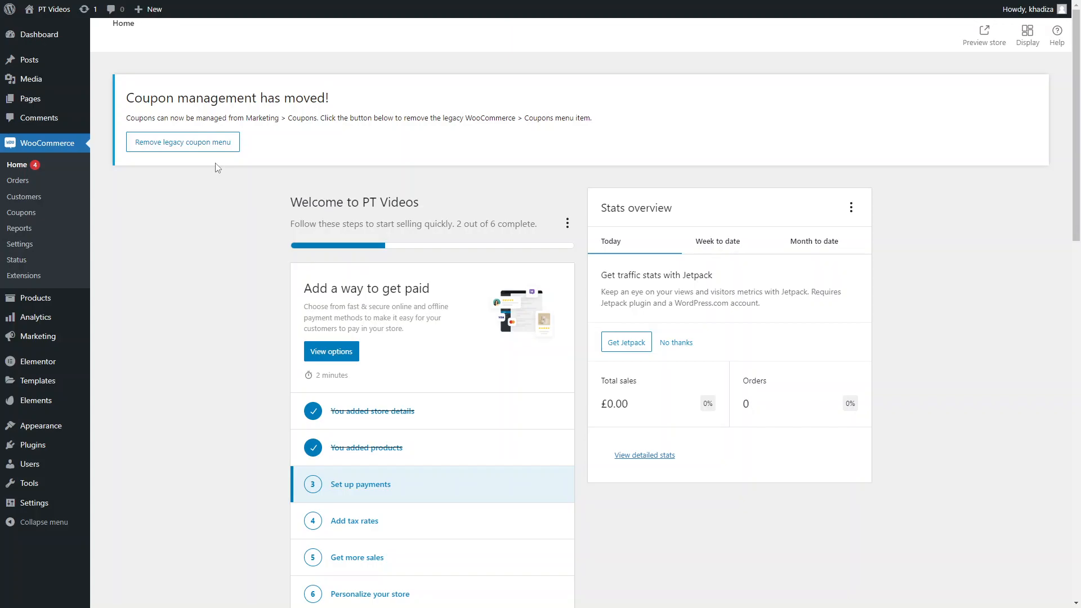
{"action": "mouse_move", "coordinate": [195, 183]}
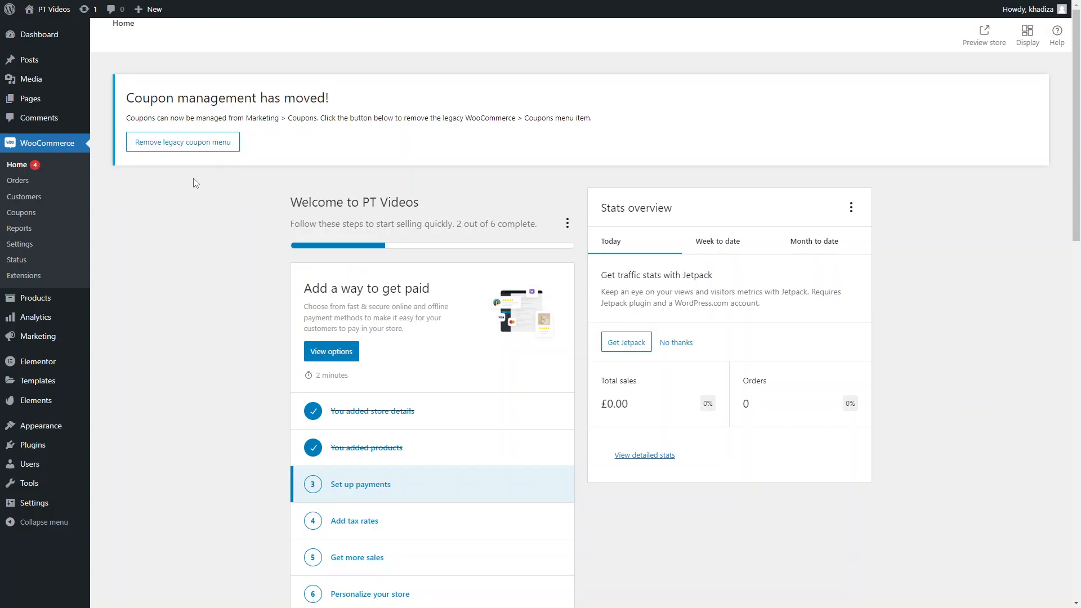
{"action": "mouse_move", "coordinate": [173, 211]}
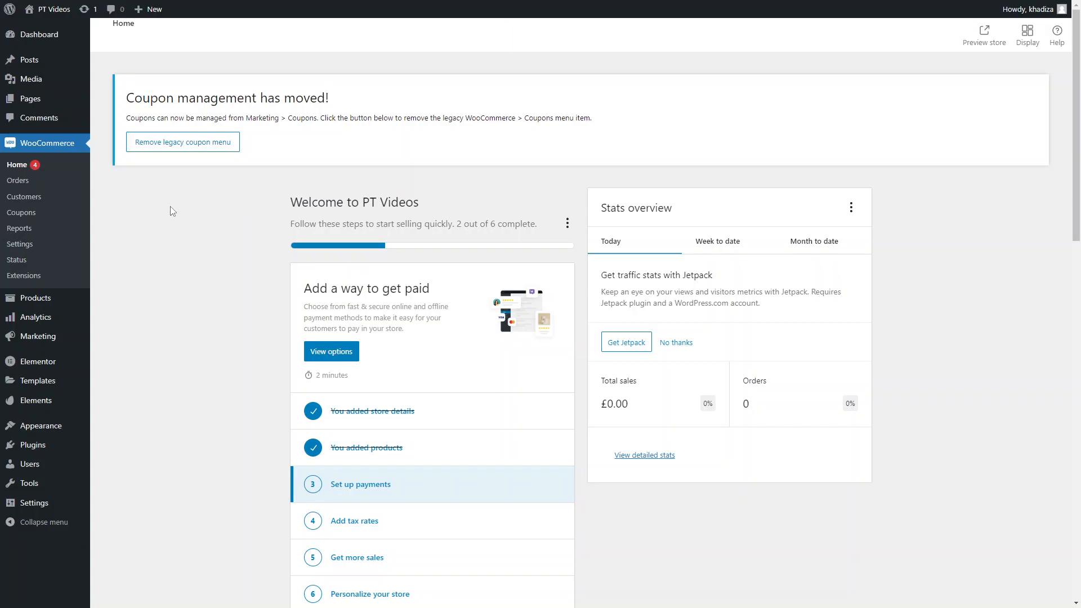
{"action": "mouse_move", "coordinate": [64, 269]}
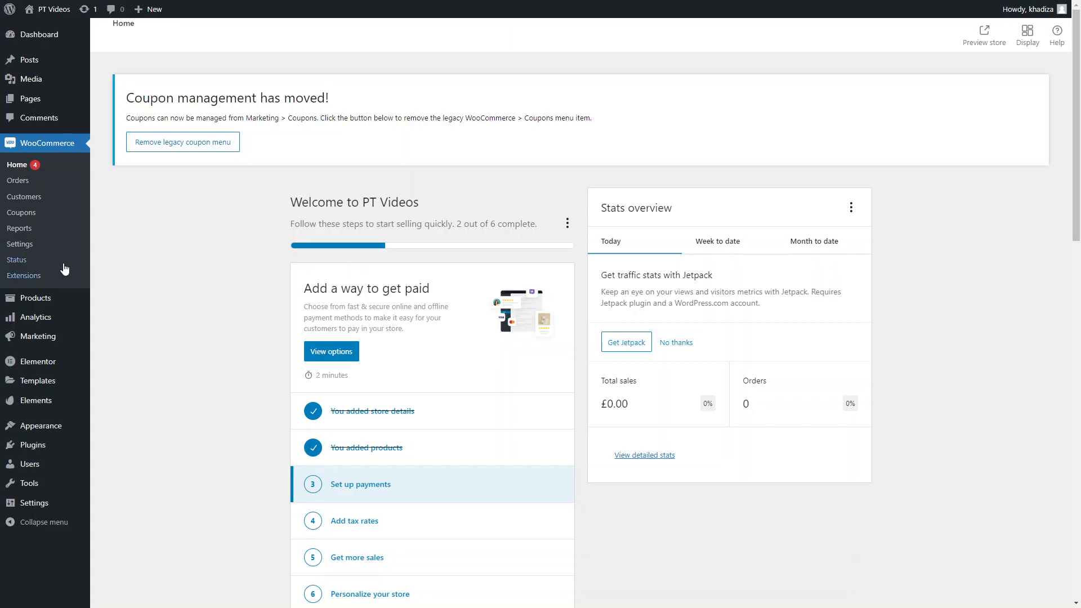
Go to WooCommerce Settings and switch to the Payments tab listing the payment methods.
{"action": "left_click", "coordinate": [19, 244]}
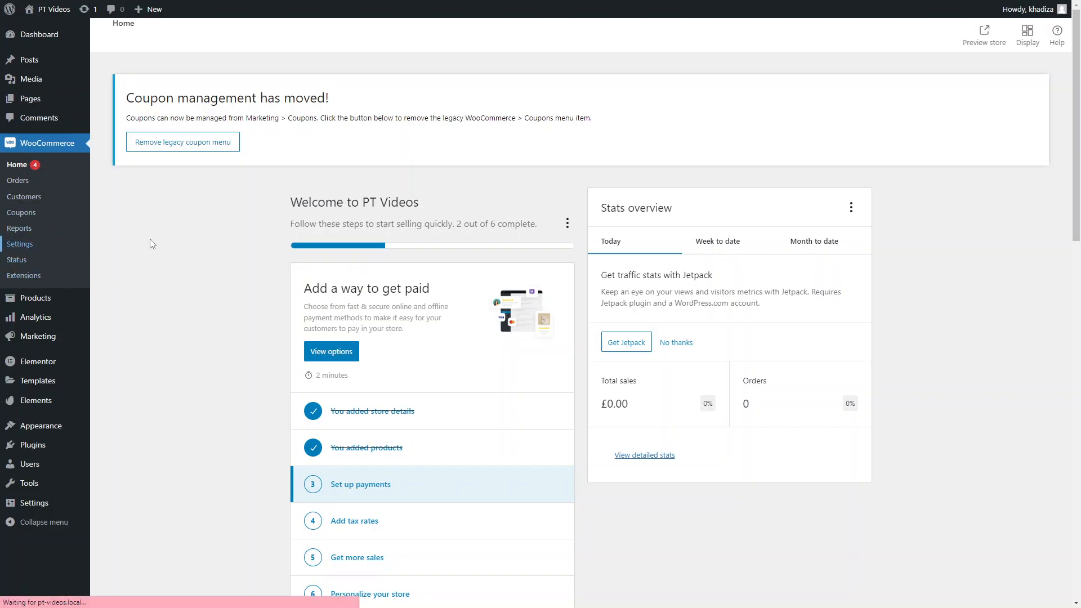
{"action": "mouse_move", "coordinate": [247, 430]}
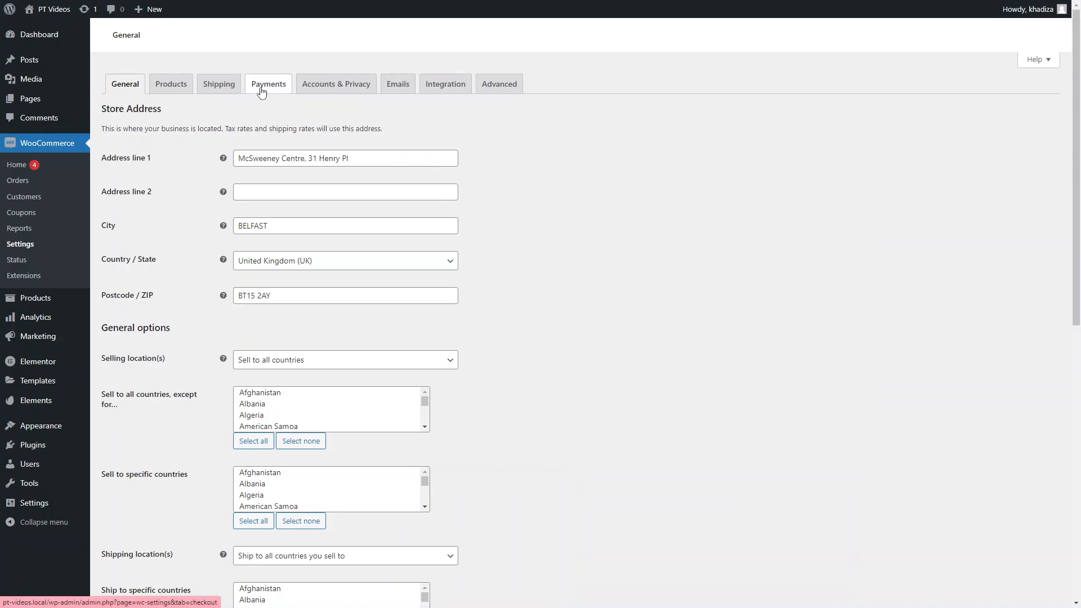
{"action": "left_click", "coordinate": [267, 83]}
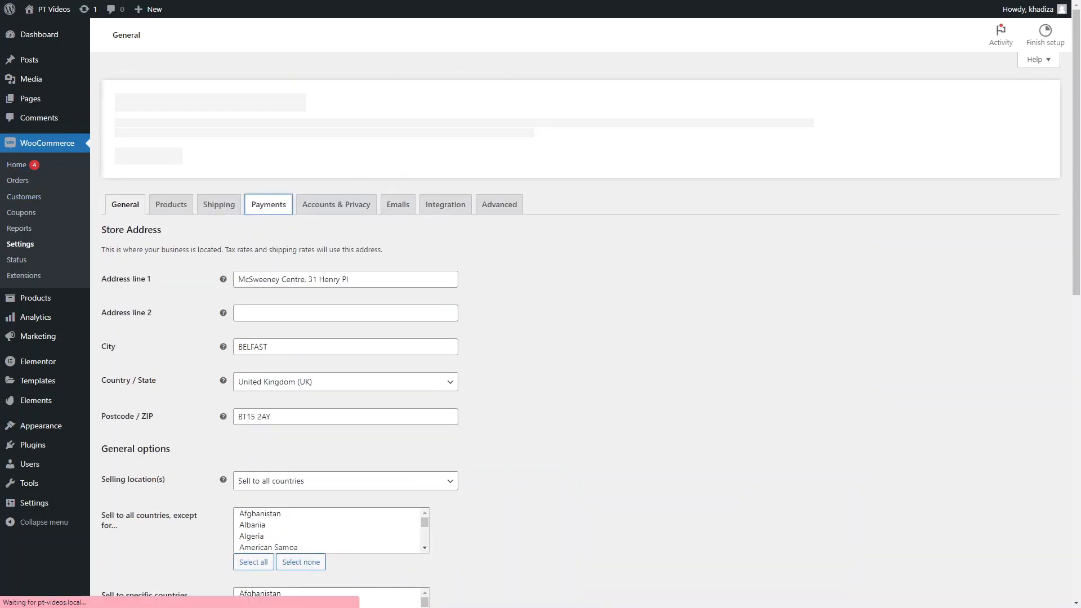
{"action": "left_click", "coordinate": [268, 203]}
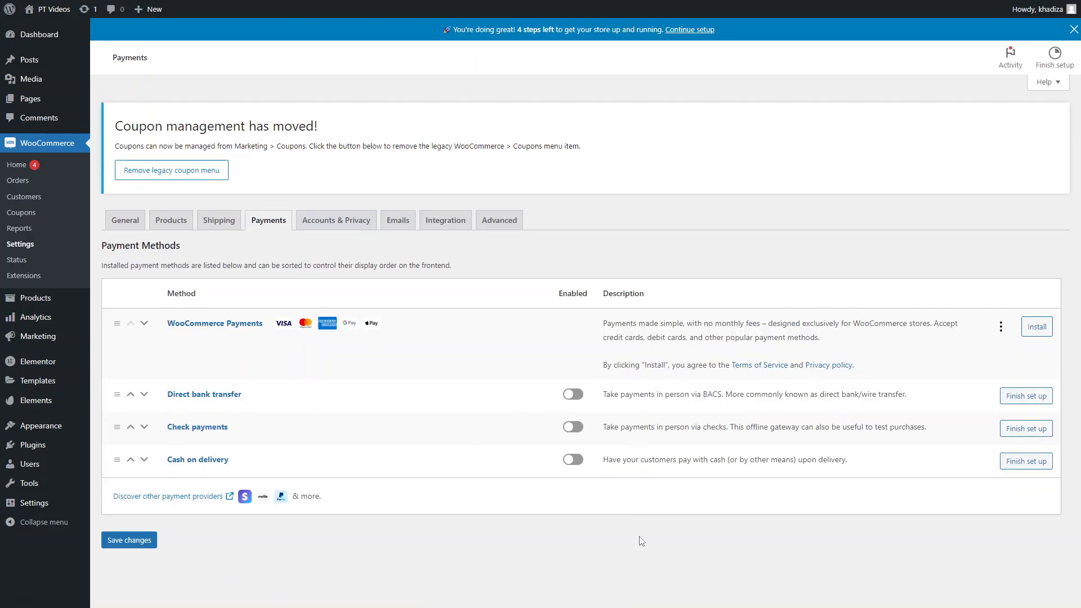
{"action": "mouse_move", "coordinate": [337, 362]}
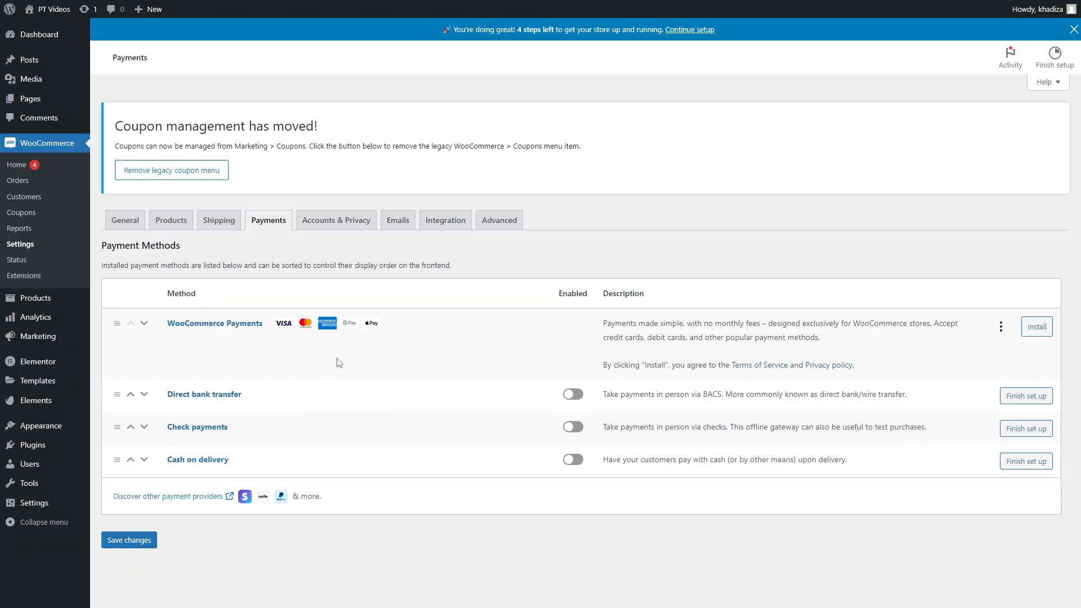
{"action": "mouse_move", "coordinate": [802, 351]}
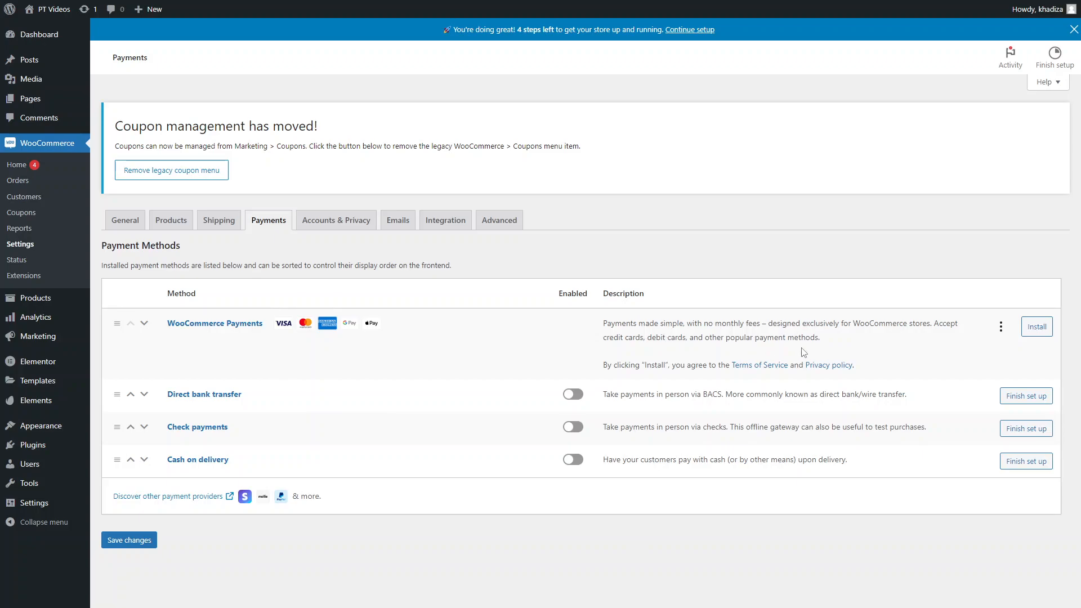
{"action": "mouse_move", "coordinate": [936, 403]}
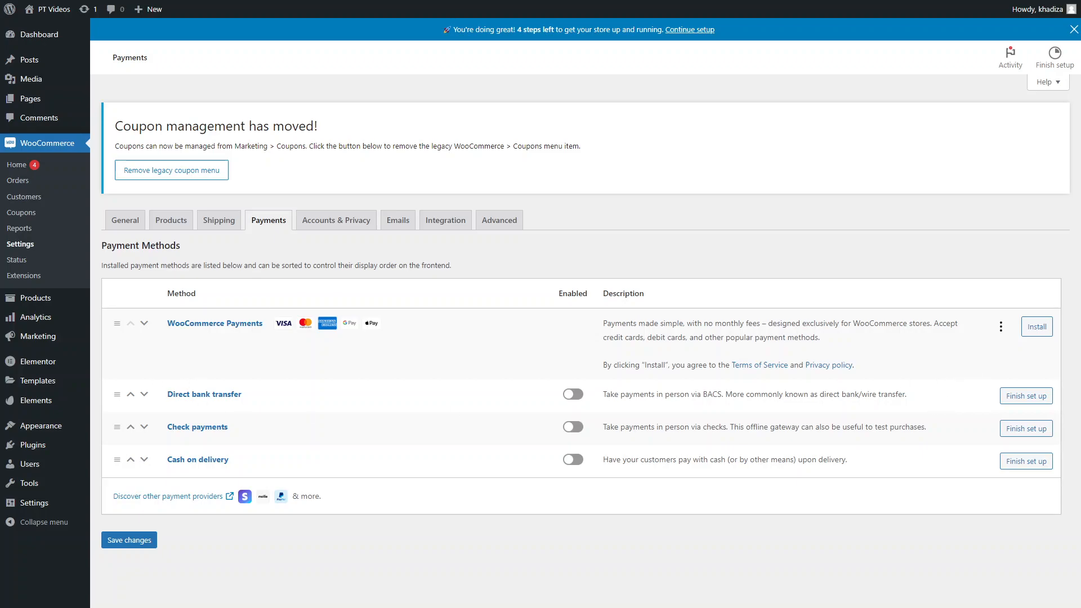
{"action": "mouse_move", "coordinate": [1010, 326]}
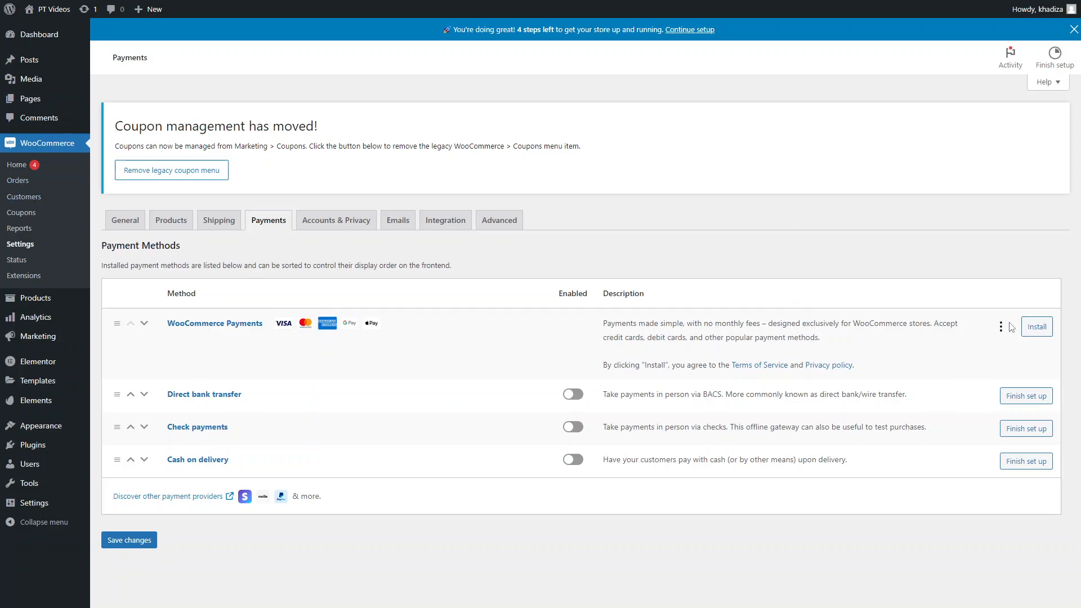
{"action": "mouse_move", "coordinate": [1036, 347]}
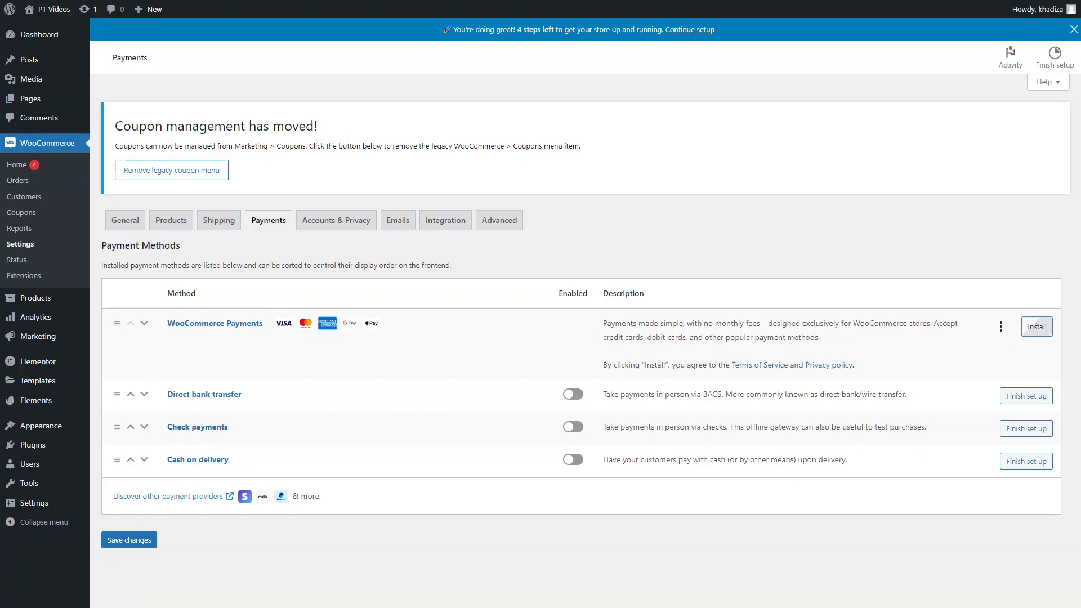
Install WooCommerce Payments and attempt Finish setup, which fails since Jetpack needs a public site.
{"action": "left_click", "coordinate": [1035, 326]}
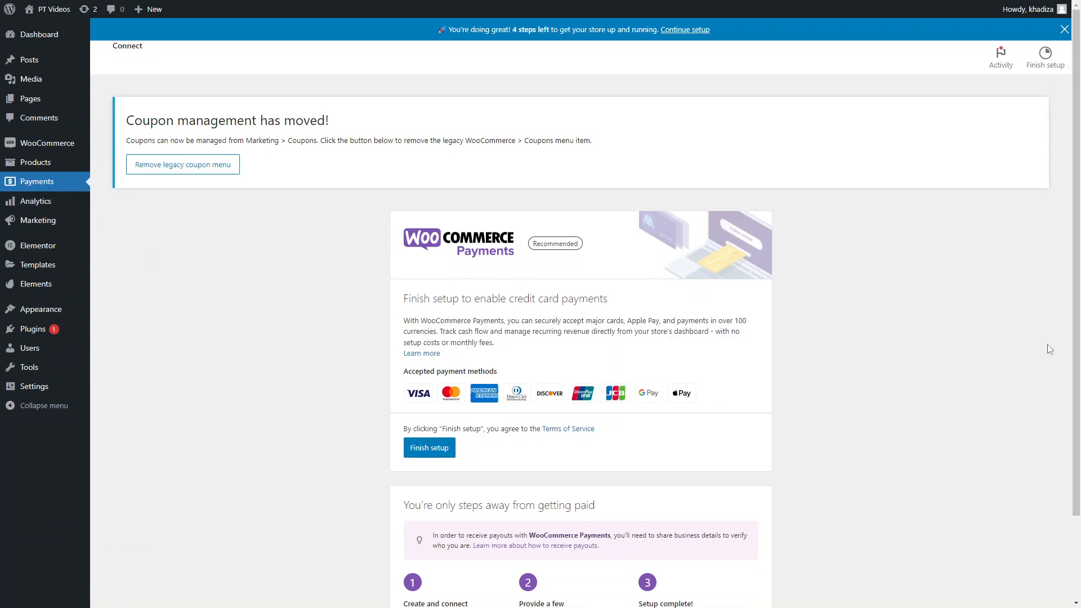
{"action": "scroll", "scroll_direction": "down", "scroll_amount": 3}
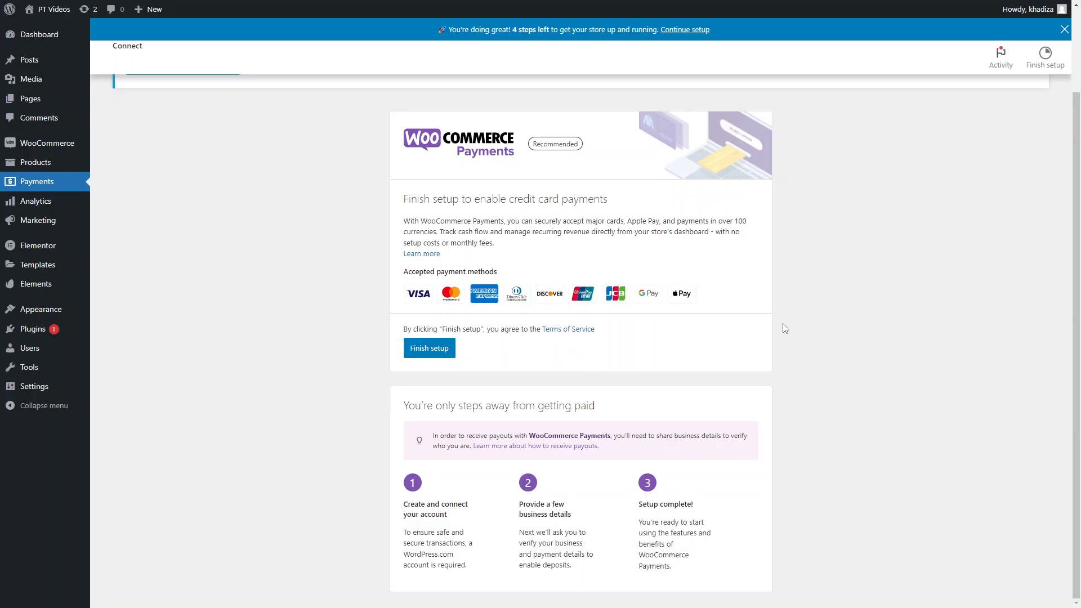
{"action": "scroll", "scroll_direction": "up", "scroll_amount": 3}
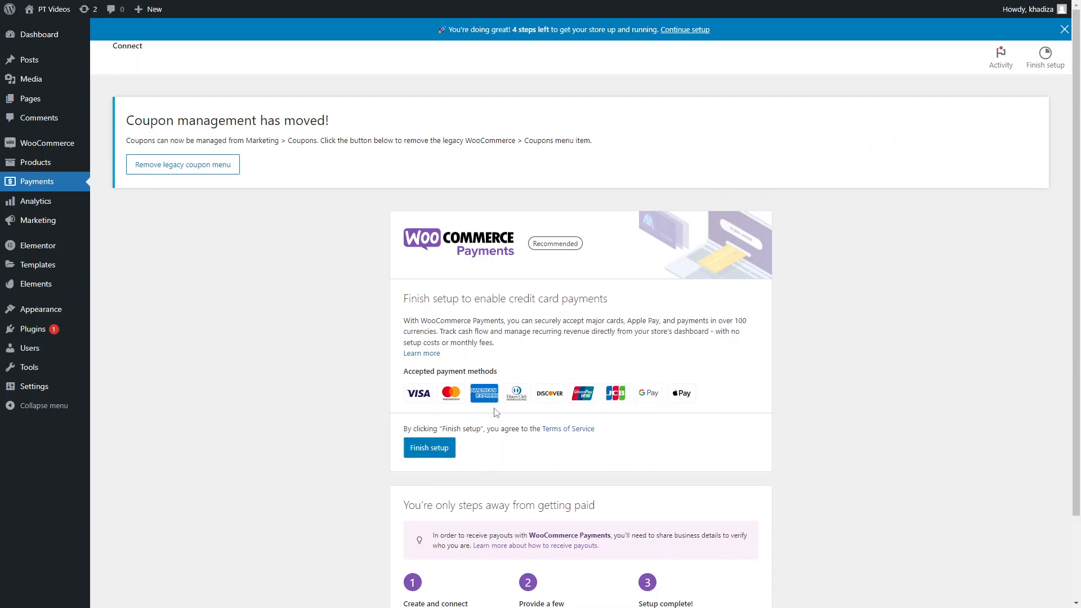
{"action": "left_click", "coordinate": [429, 447]}
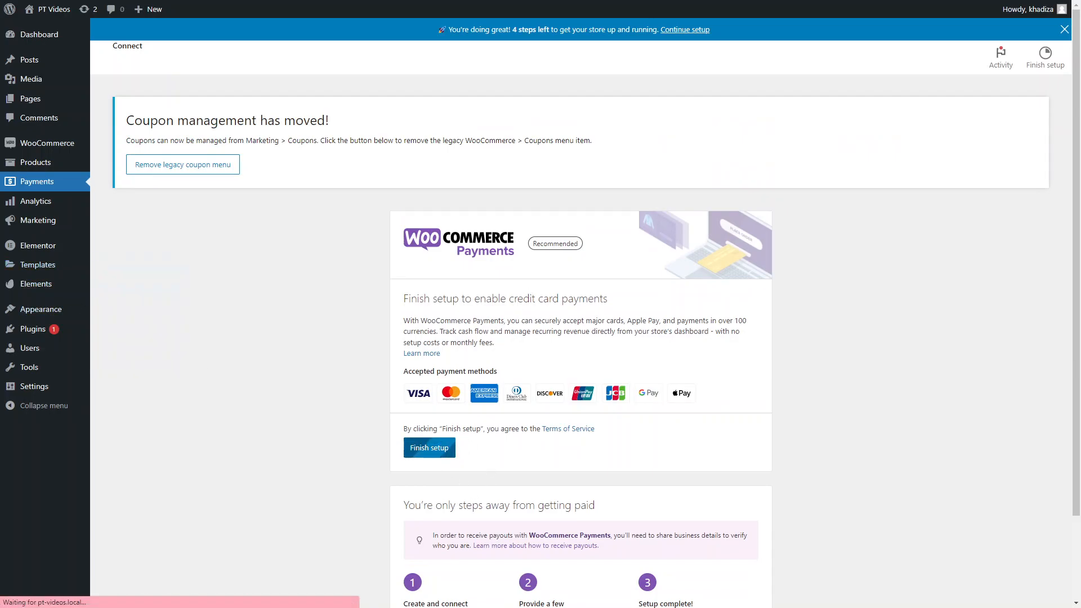
{"action": "scroll", "scroll_direction": "down", "scroll_amount": 3}
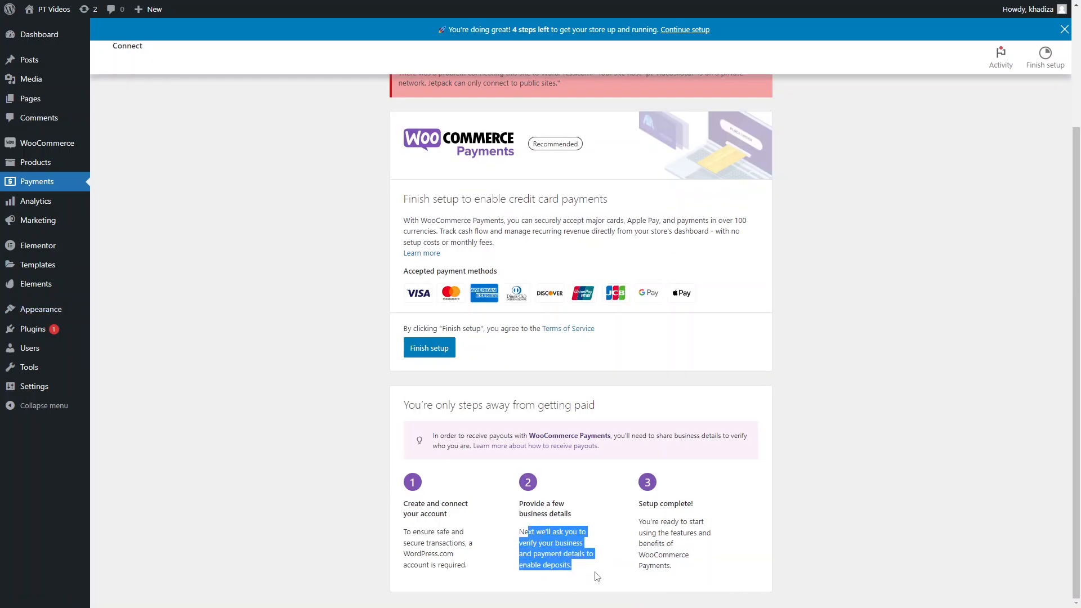
{"action": "left_click", "coordinate": [555, 526]}
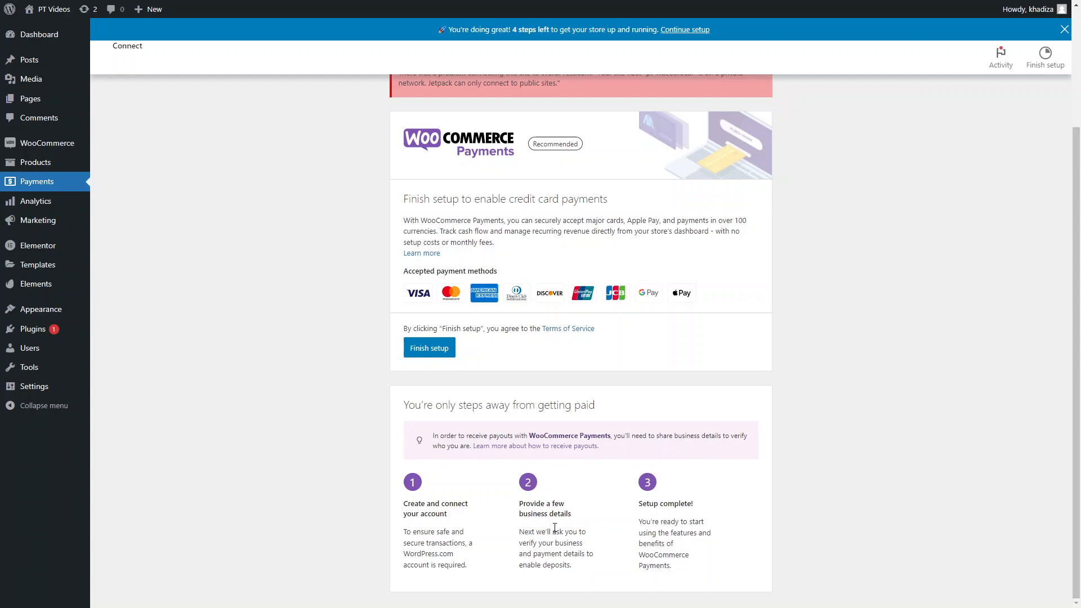
{"action": "mouse_move", "coordinate": [365, 329]}
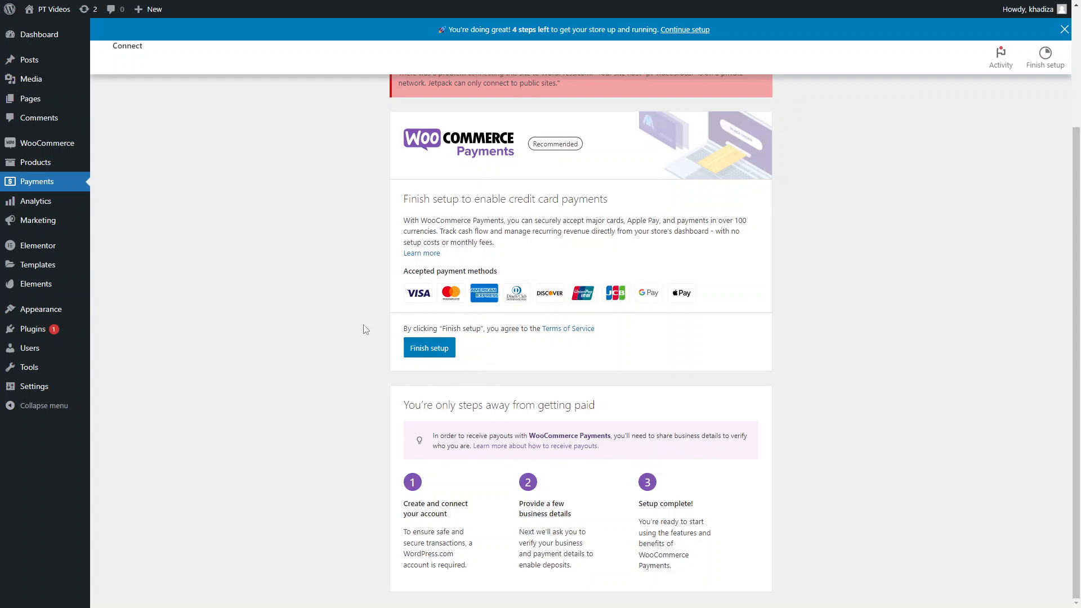
{"action": "mouse_move", "coordinate": [419, 301]}
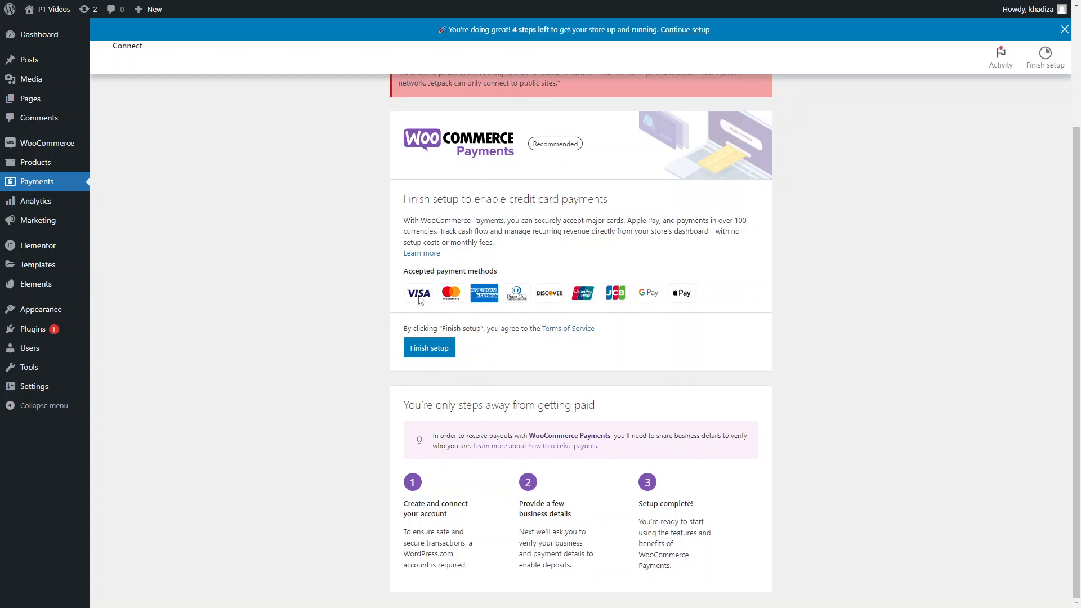
{"action": "mouse_move", "coordinate": [617, 306]}
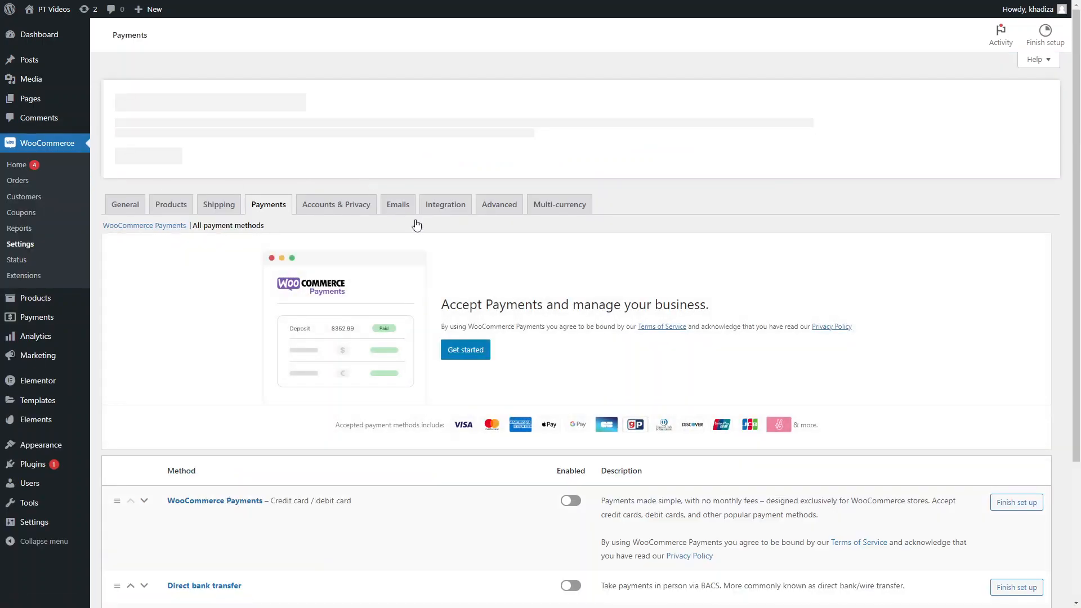
Scroll down the Payments settings to review the four disabled payment methods.
{"action": "scroll", "scroll_direction": "down", "scroll_amount": 3}
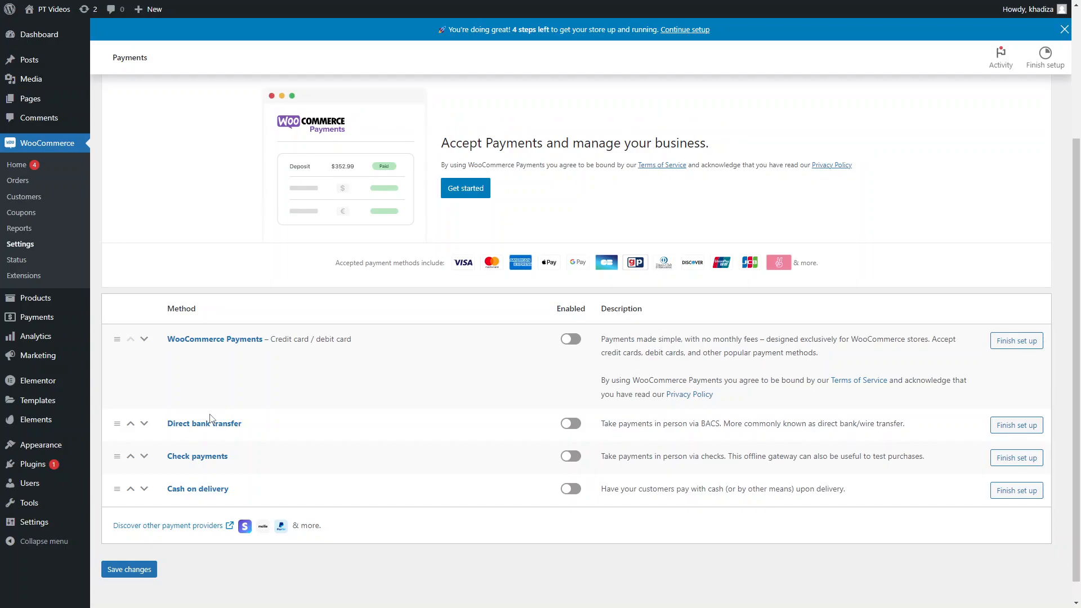
{"action": "mouse_move", "coordinate": [211, 441]}
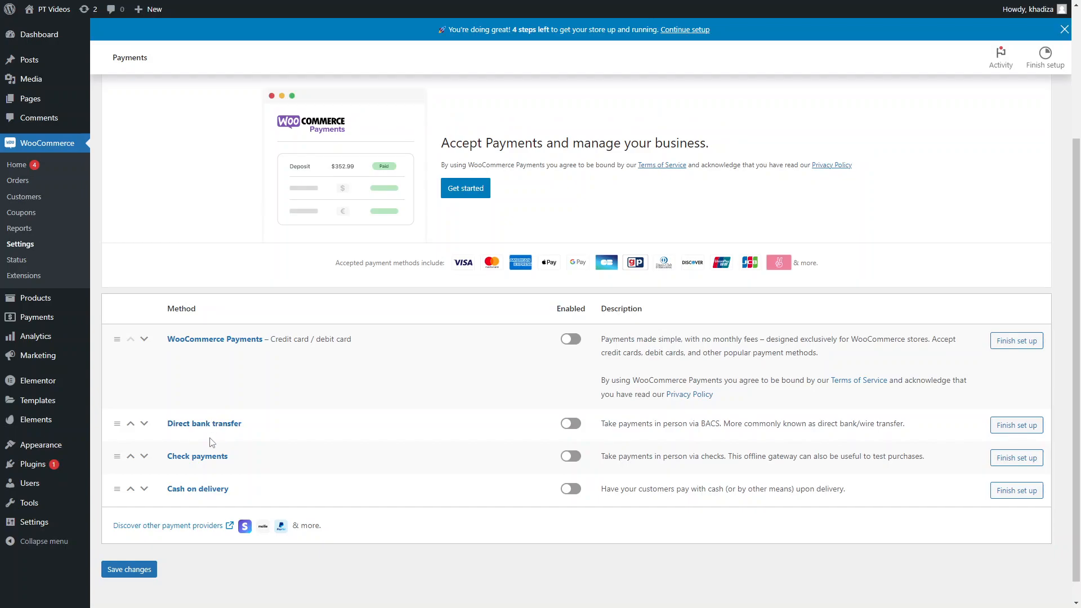
{"action": "mouse_move", "coordinate": [238, 450]}
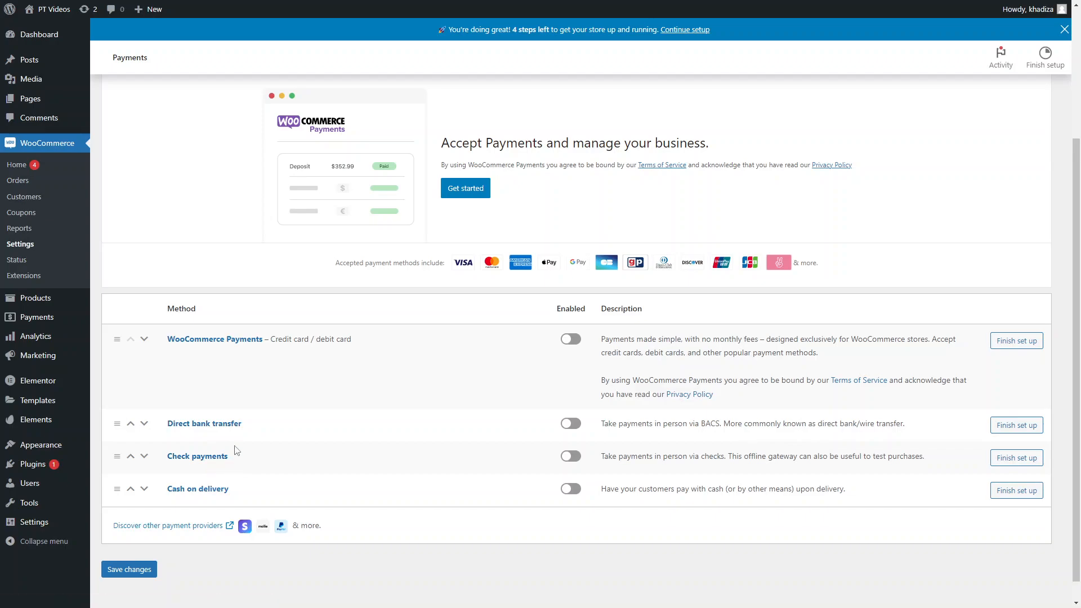
{"action": "mouse_move", "coordinate": [306, 445]}
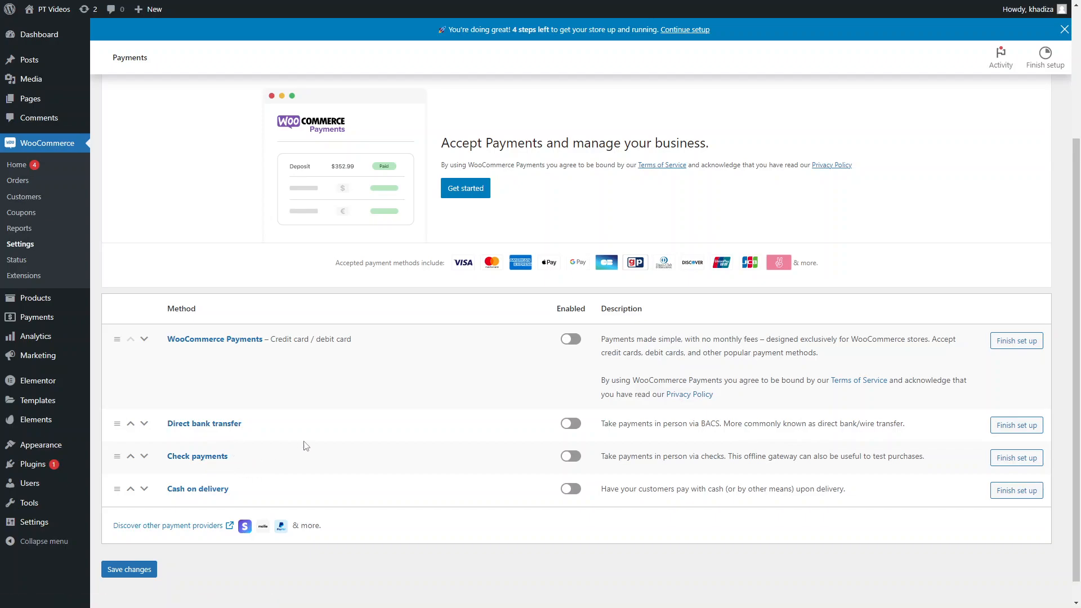
{"action": "mouse_move", "coordinate": [289, 463]}
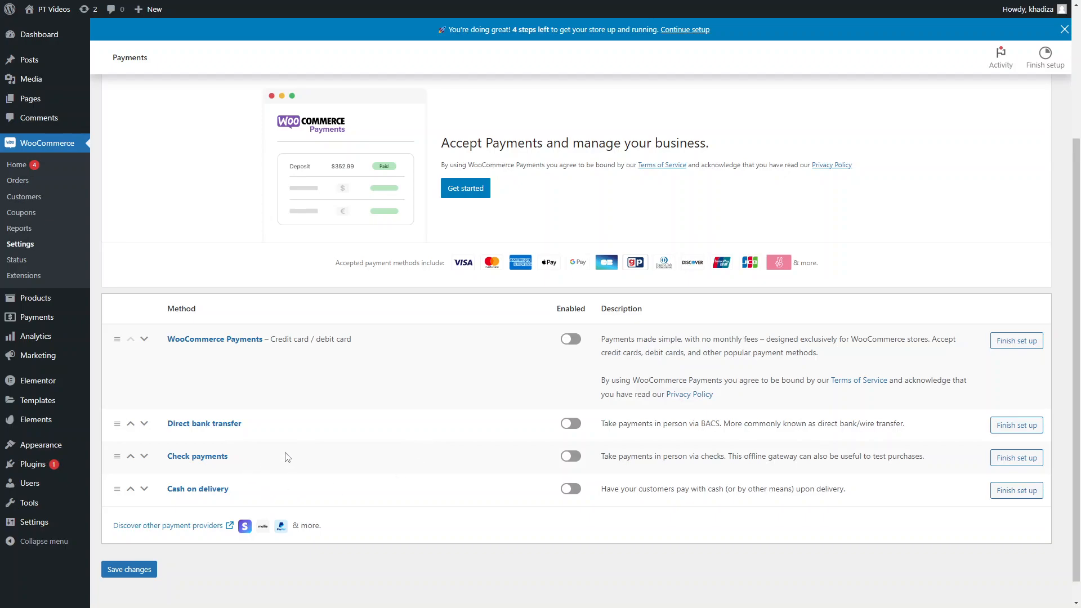
{"action": "mouse_move", "coordinate": [302, 443]}
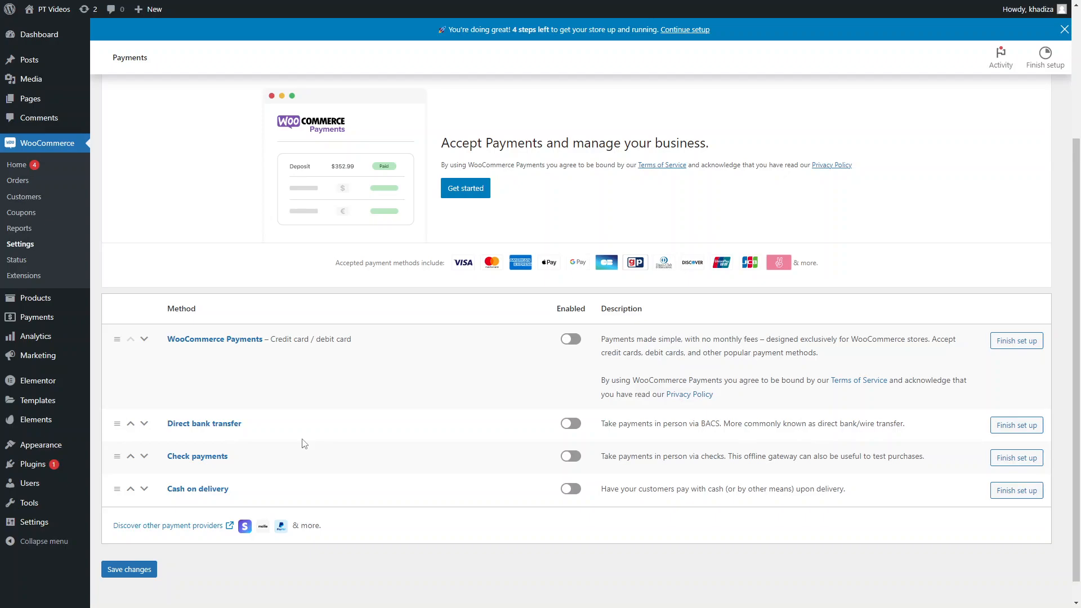
{"action": "mouse_move", "coordinate": [272, 467]}
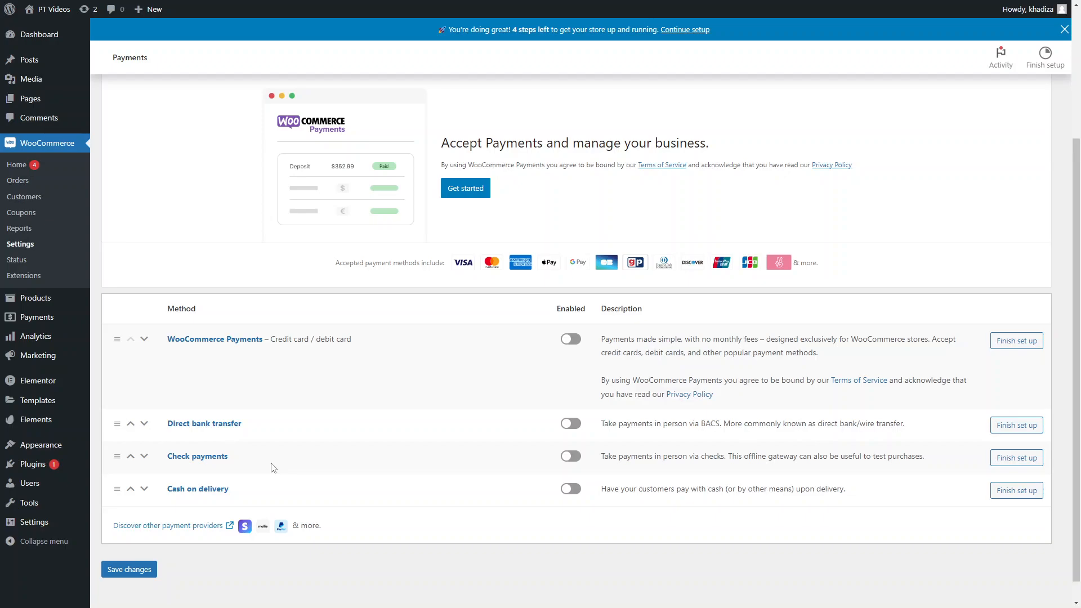
{"action": "mouse_move", "coordinate": [387, 471]}
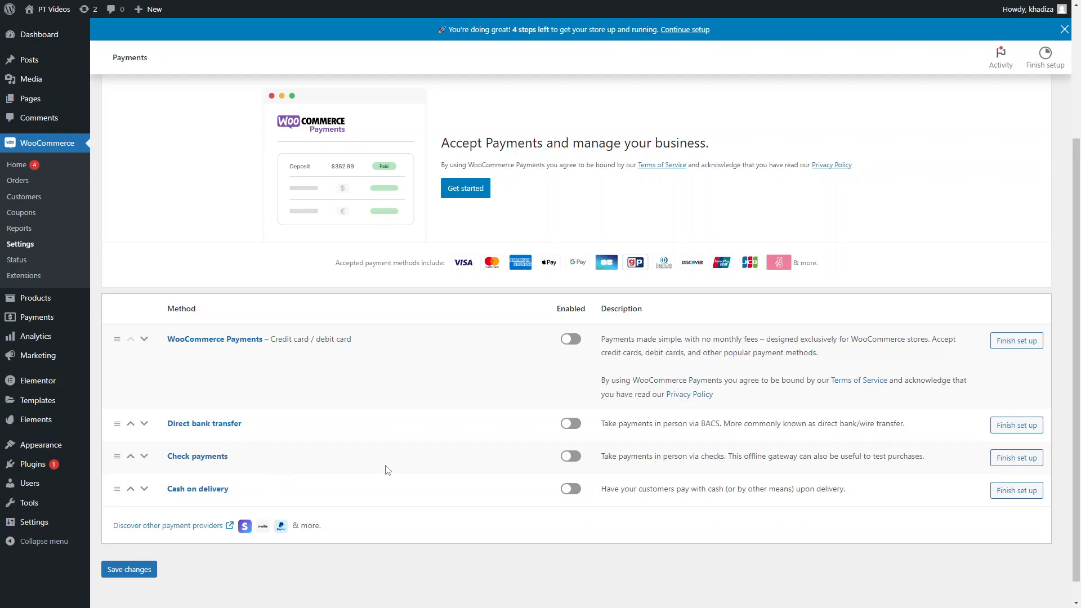
{"action": "mouse_move", "coordinate": [491, 444]}
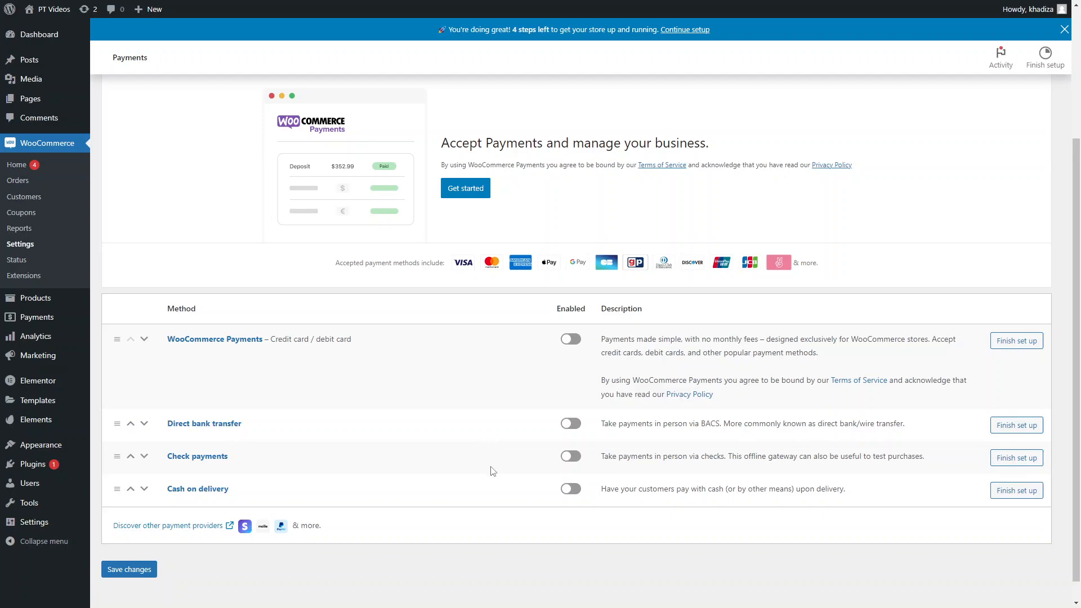
{"action": "mouse_move", "coordinate": [459, 488]}
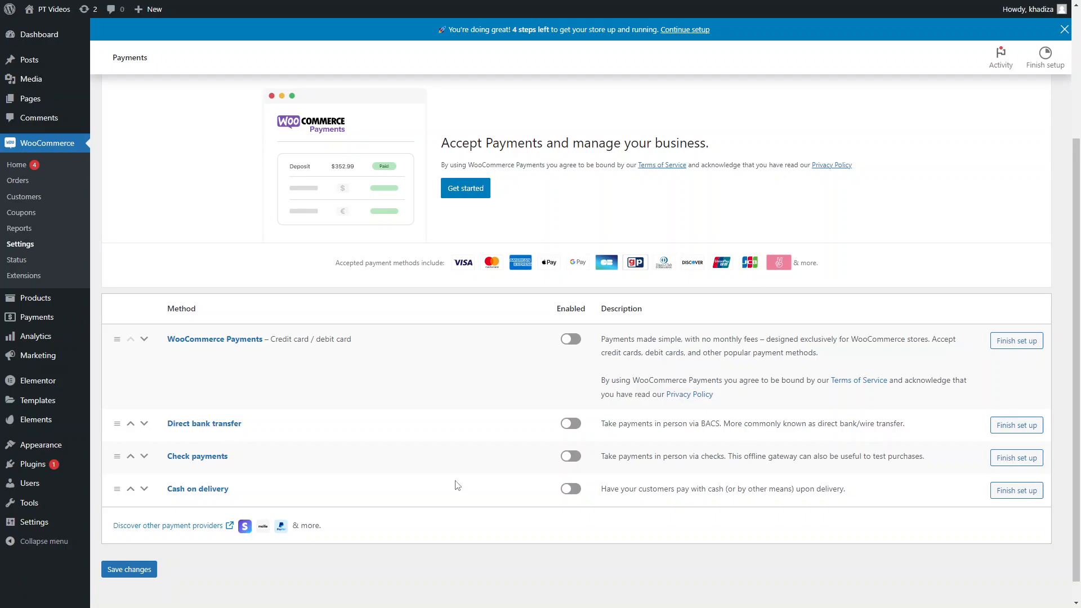
{"action": "mouse_move", "coordinate": [536, 499]}
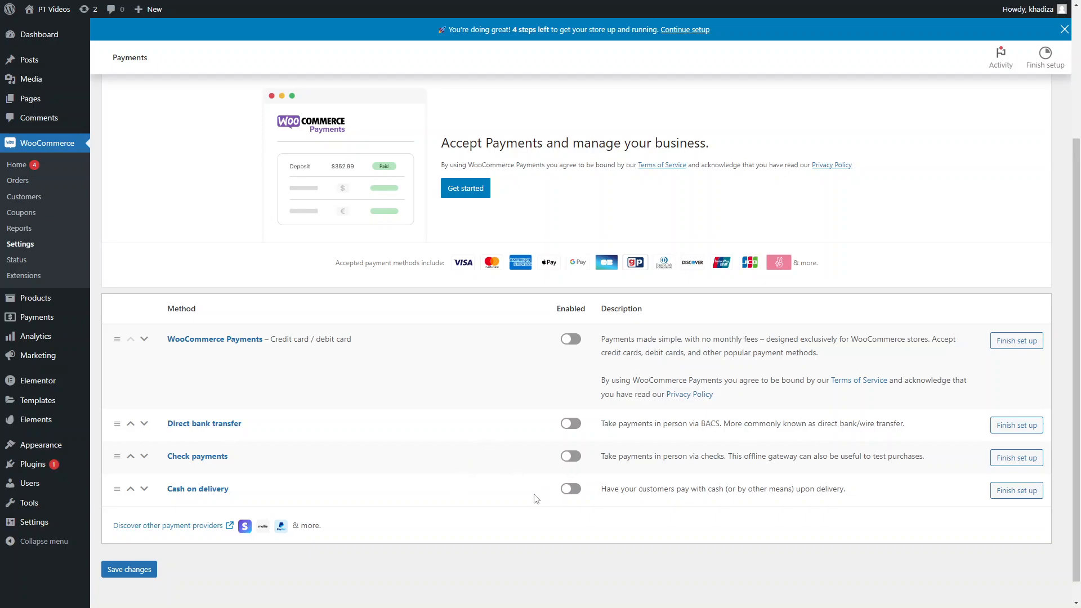
{"action": "mouse_move", "coordinate": [536, 499]}
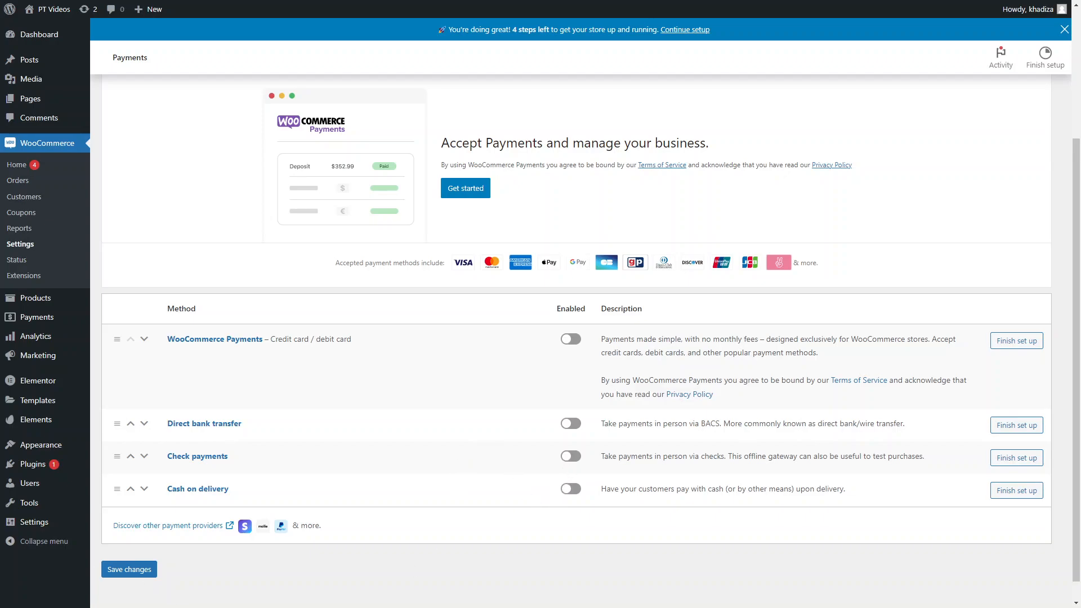
{"action": "mouse_move", "coordinate": [441, 433]}
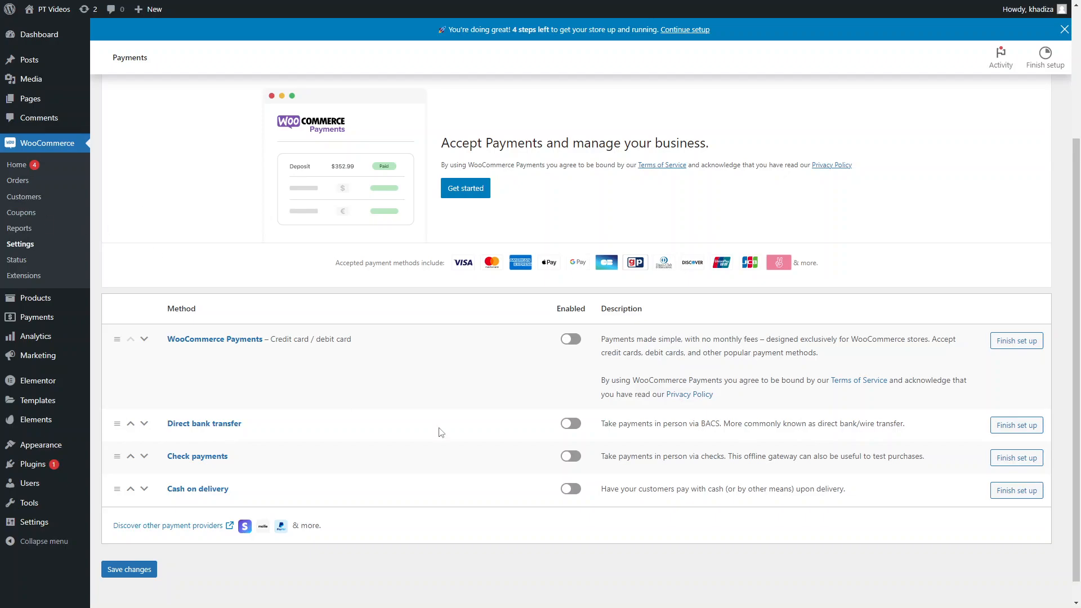
{"action": "mouse_move", "coordinate": [251, 323]}
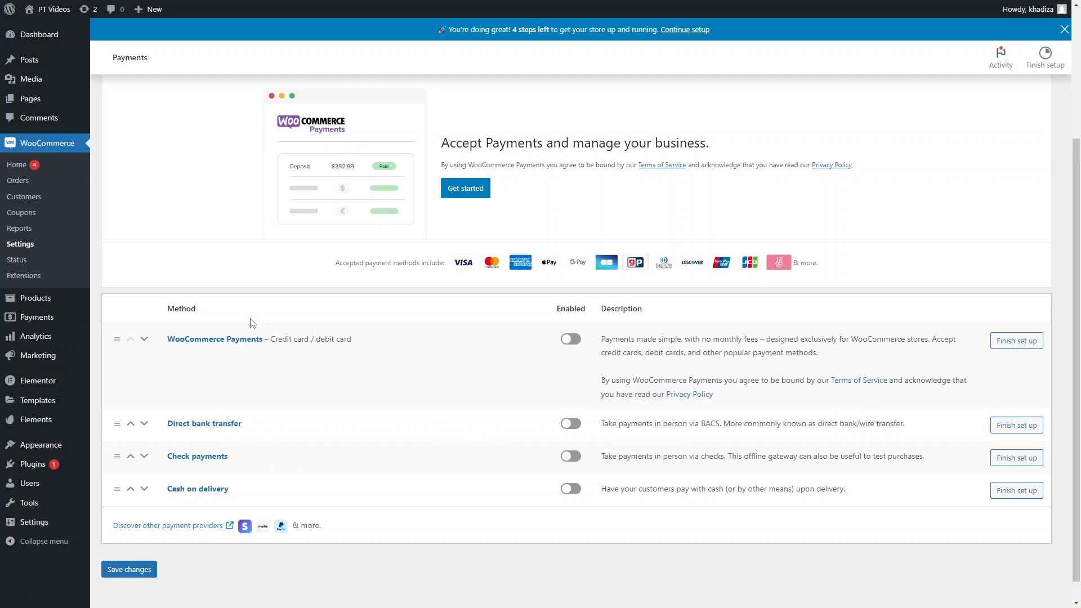
{"action": "mouse_move", "coordinate": [260, 431]}
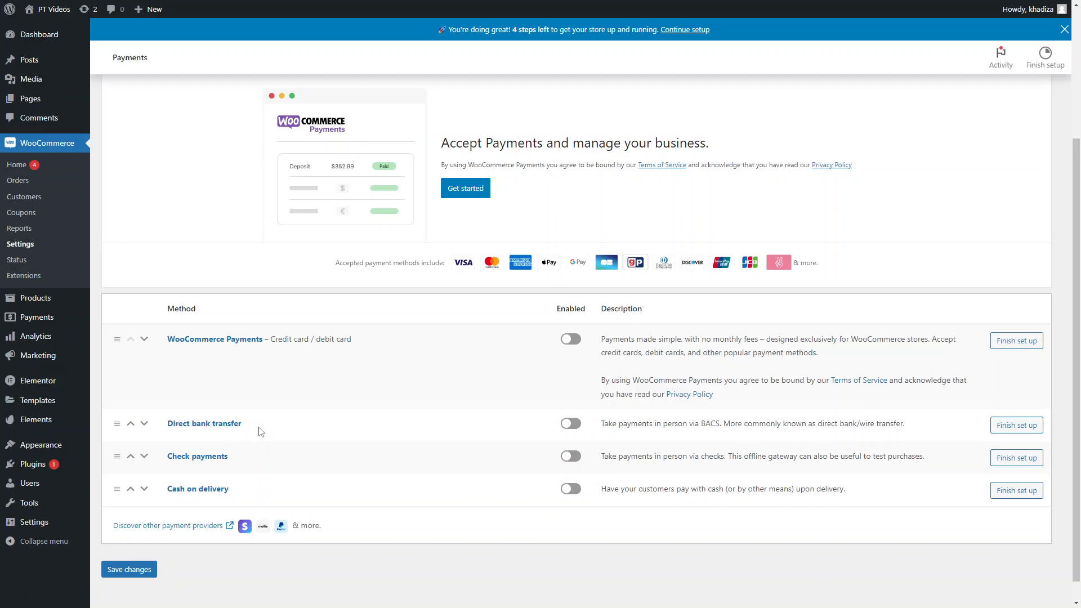
{"action": "mouse_move", "coordinate": [200, 478]}
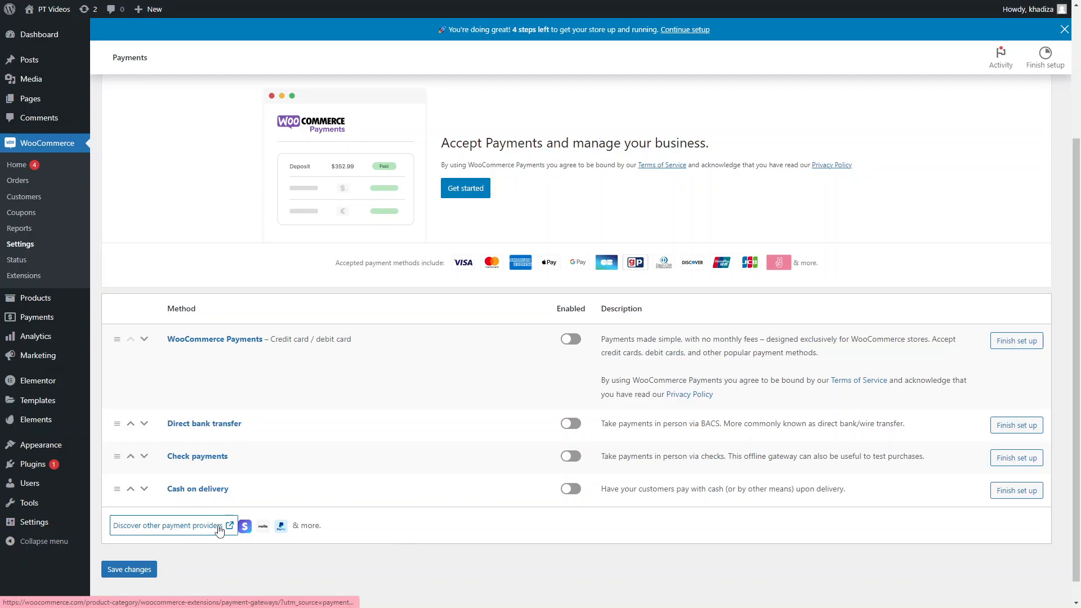
Browse the WooCommerce.com store's Payments extensions (Stripe, PayPal, Square and others).
{"action": "left_click", "coordinate": [167, 525]}
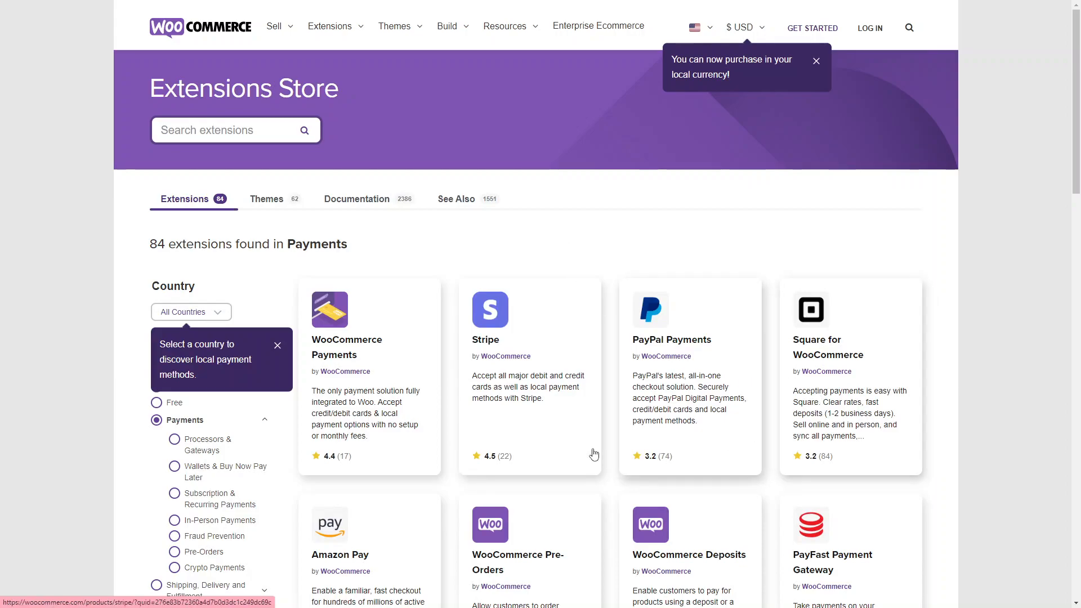
{"action": "scroll", "scroll_direction": "down", "scroll_amount": 3}
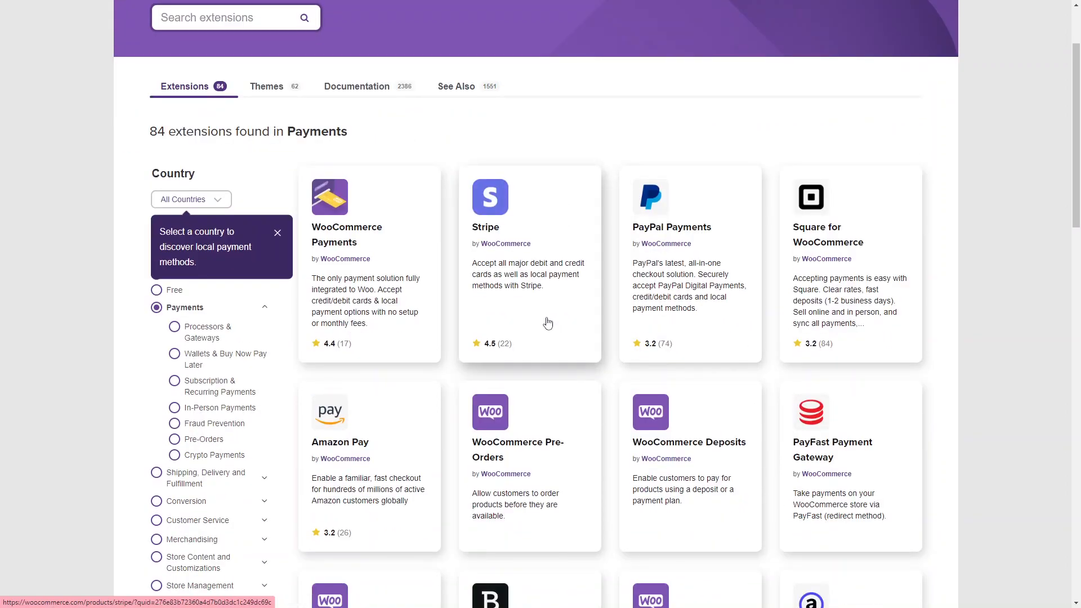
{"action": "mouse_move", "coordinate": [528, 318]}
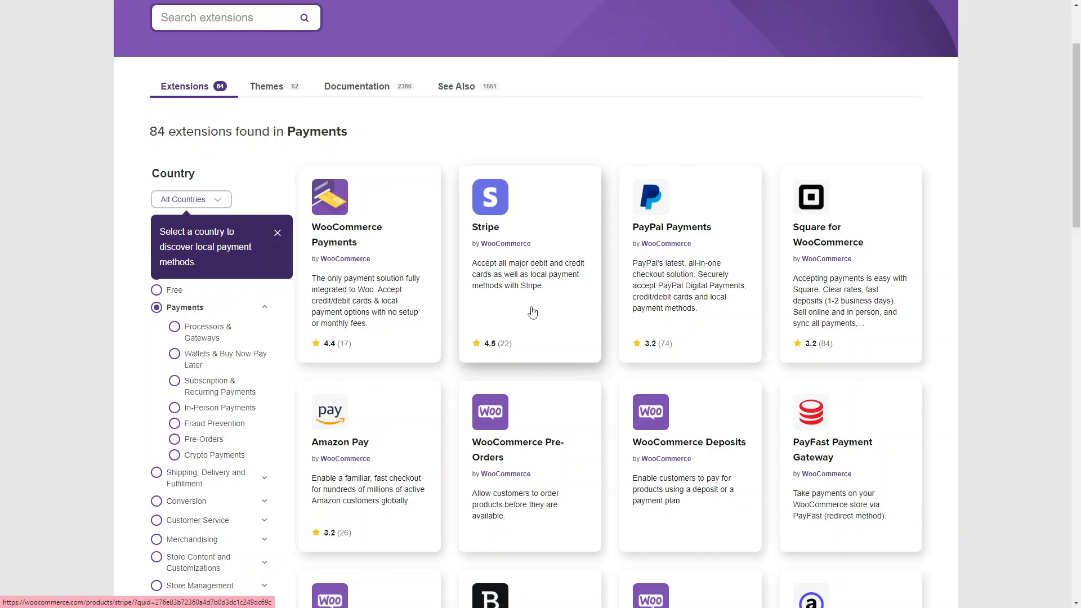
{"action": "mouse_move", "coordinate": [509, 189]}
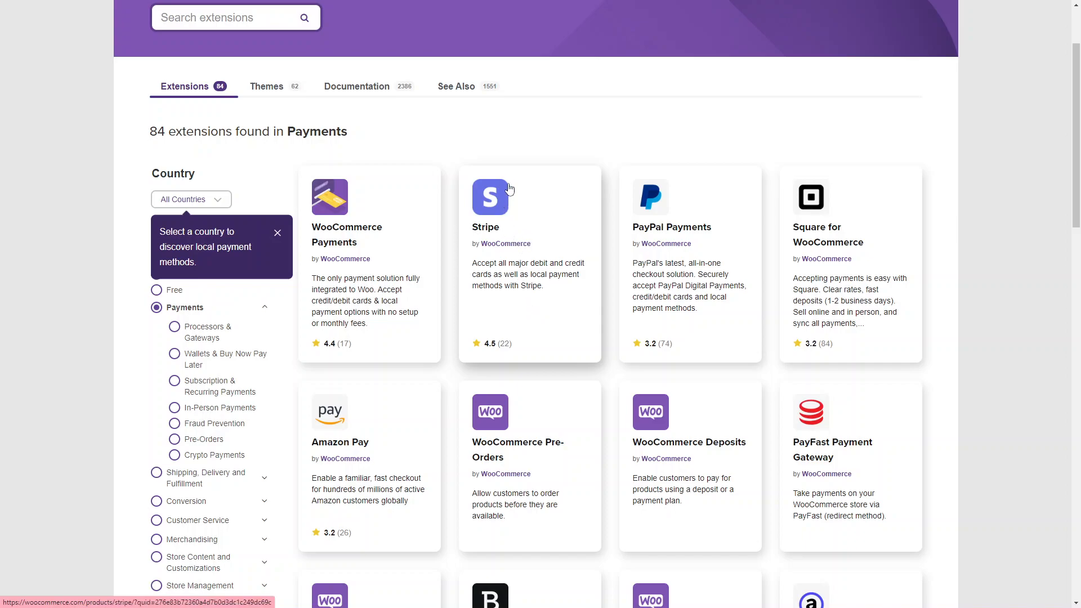
{"action": "mouse_move", "coordinate": [662, 307]}
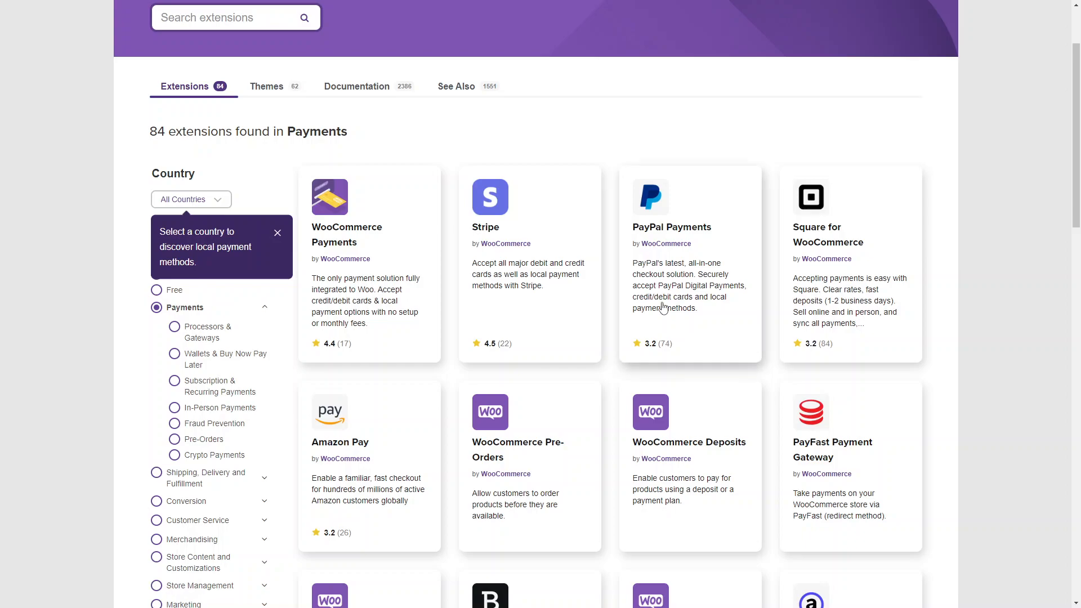
{"action": "mouse_move", "coordinate": [682, 309]}
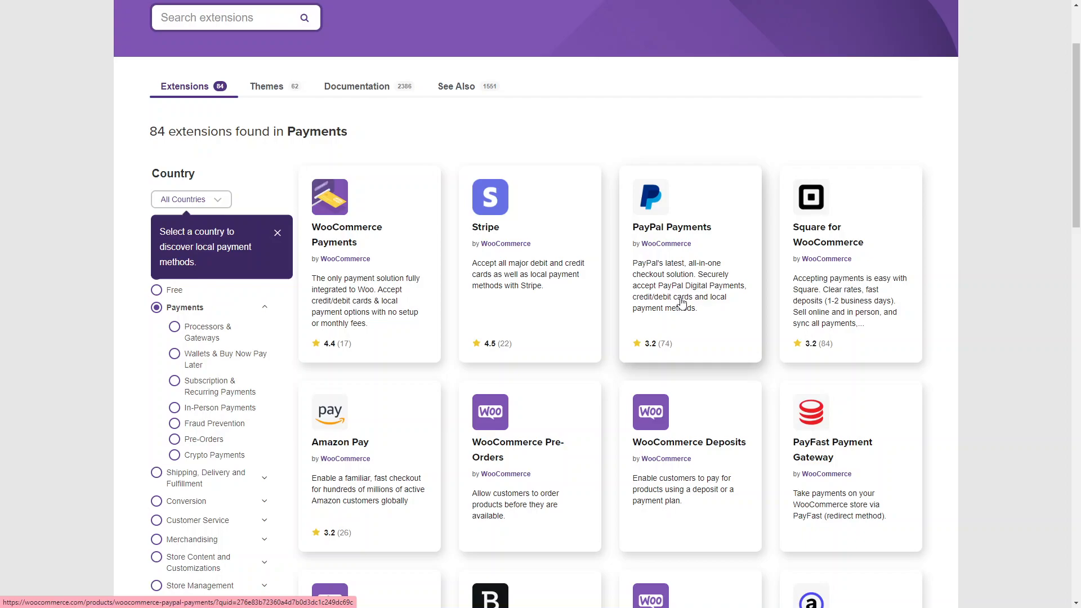
{"action": "mouse_move", "coordinate": [721, 284]}
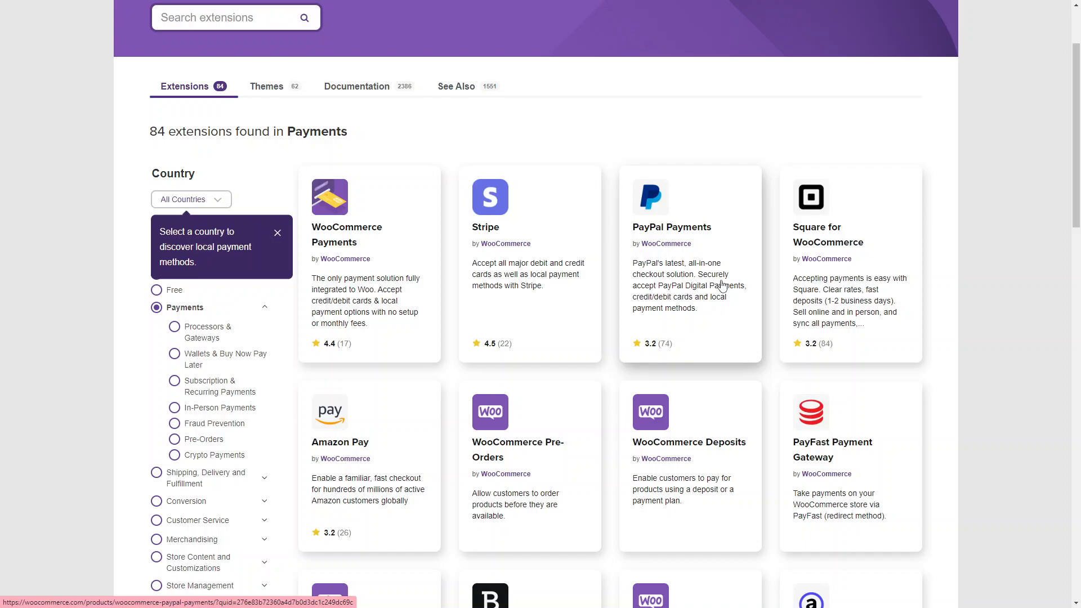
{"action": "scroll", "scroll_direction": "down", "scroll_amount": 3}
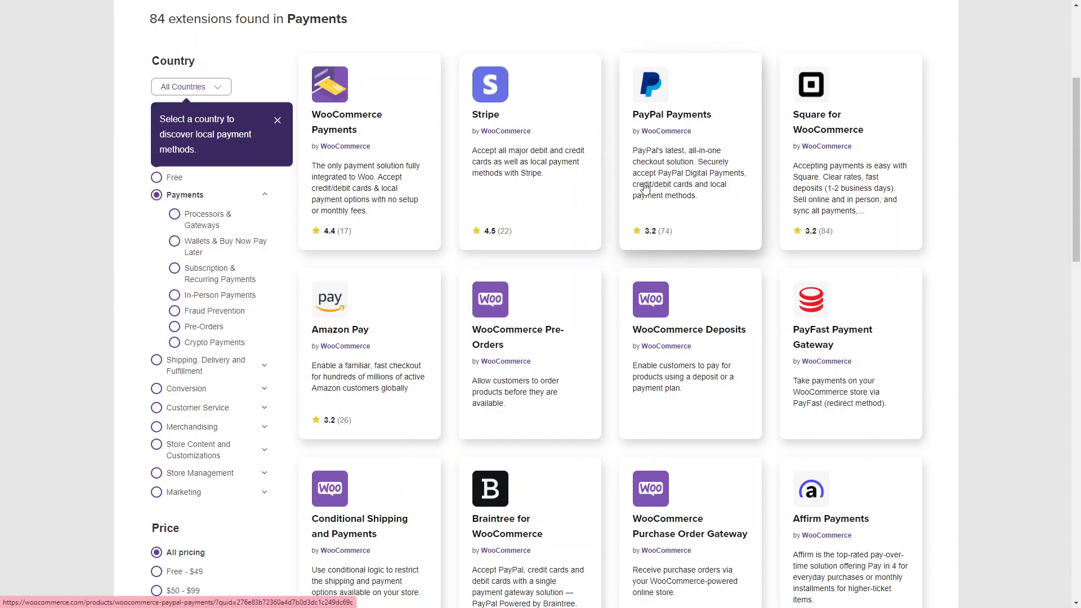
{"action": "mouse_move", "coordinate": [665, 179]}
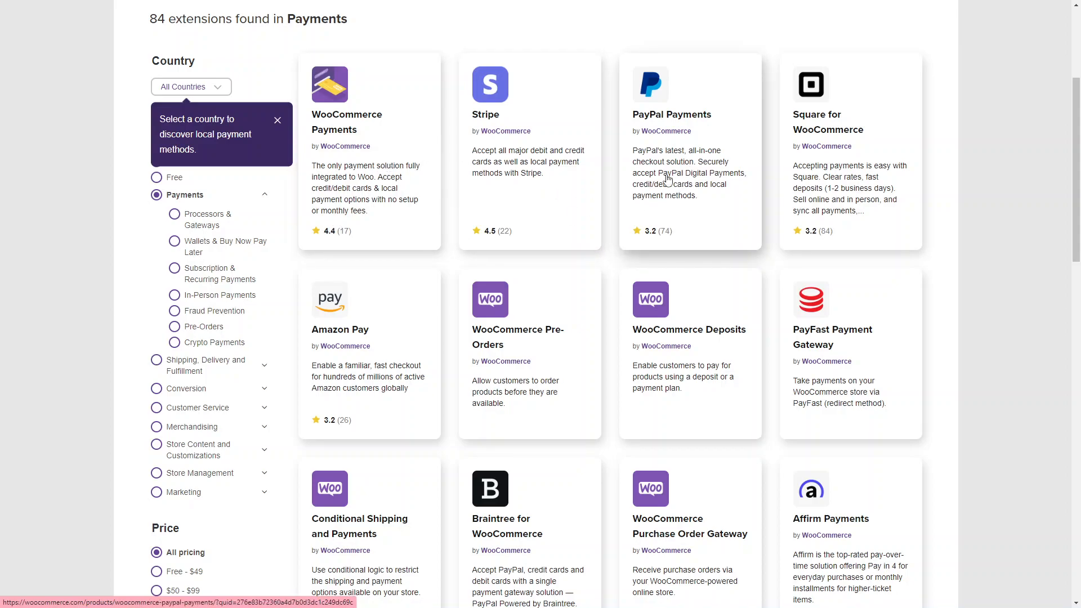
{"action": "mouse_move", "coordinate": [541, 202]}
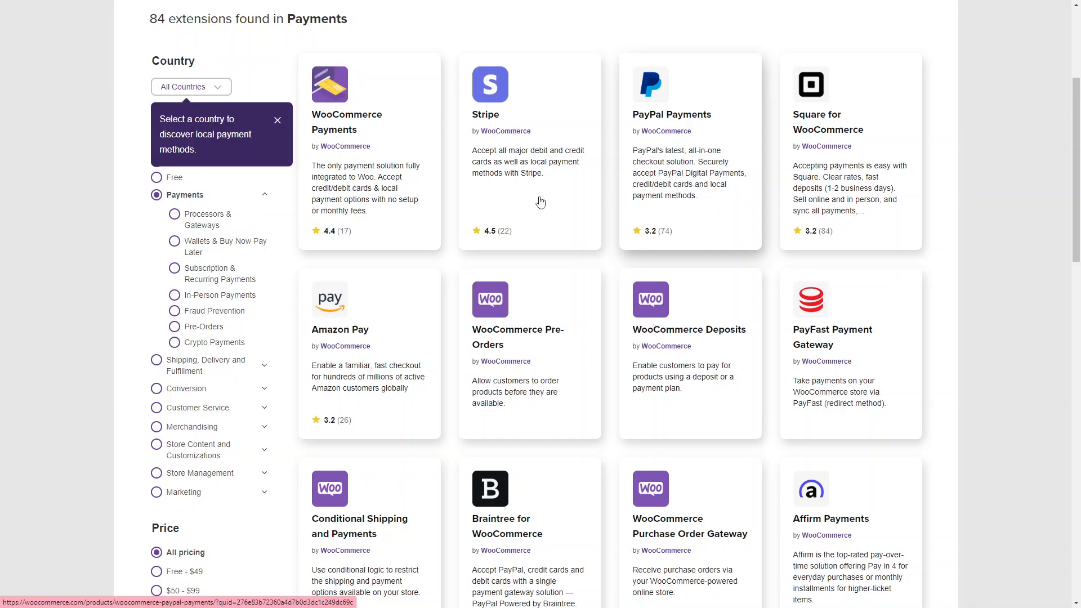
{"action": "mouse_move", "coordinate": [756, 215]}
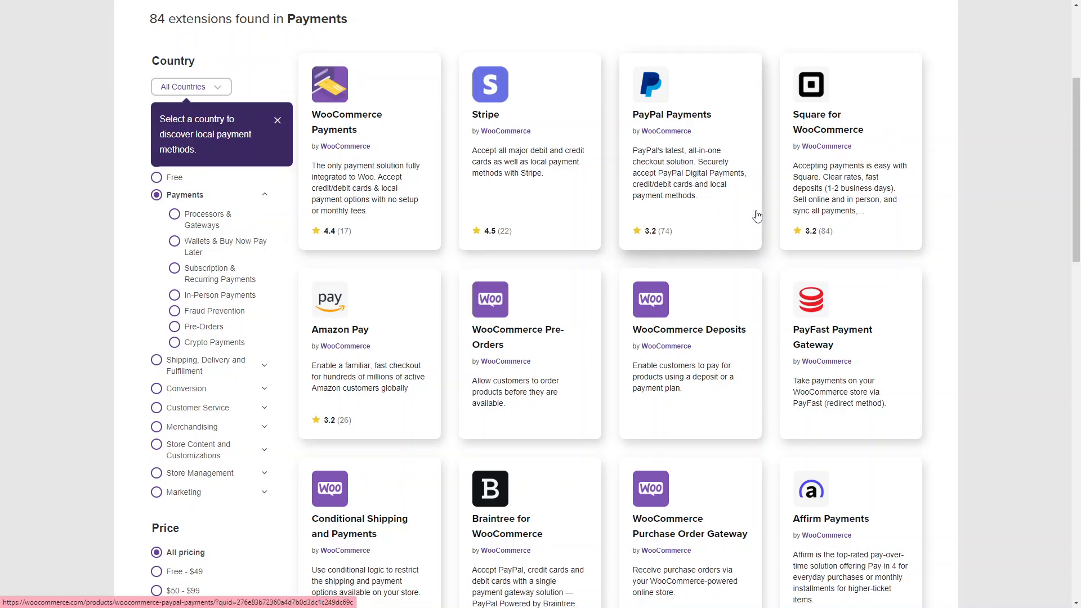
{"action": "scroll", "scroll_direction": "down", "scroll_amount": 3}
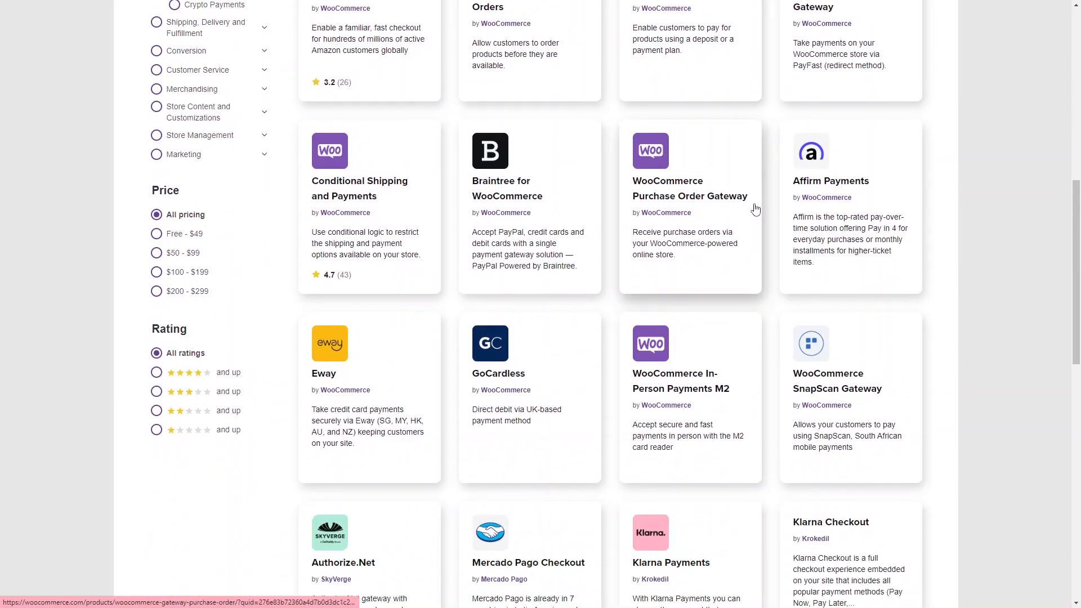
{"action": "scroll", "scroll_direction": "down", "scroll_amount": 3}
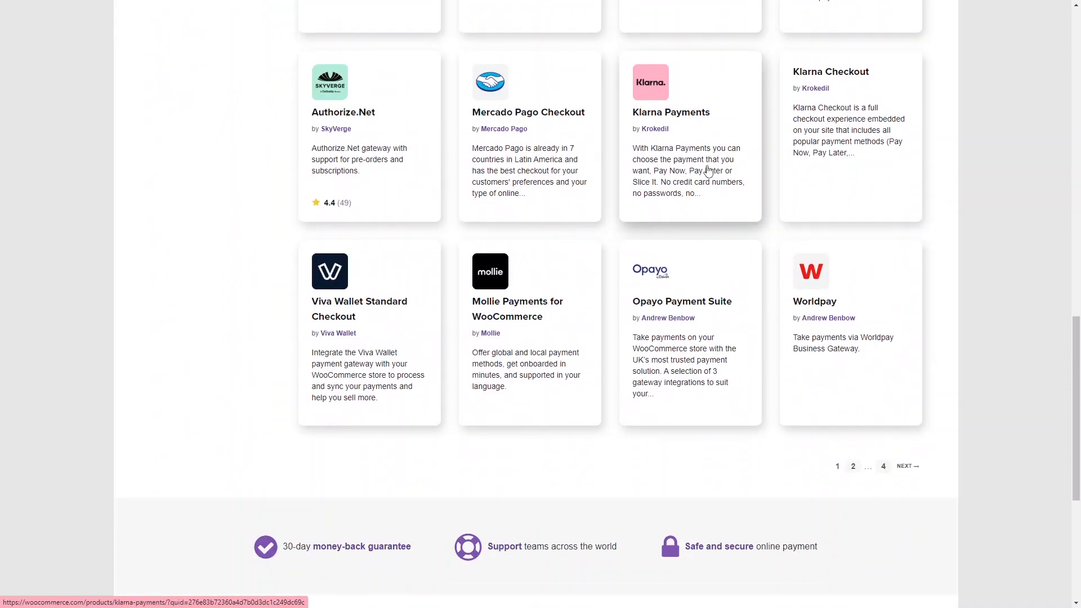
{"action": "mouse_move", "coordinate": [827, 318]}
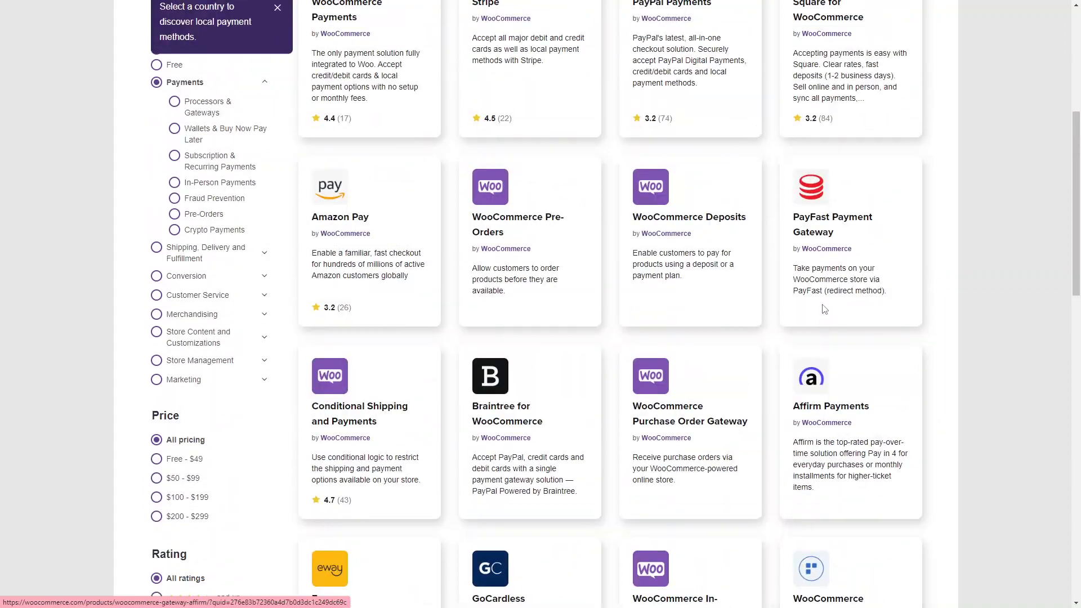
{"action": "scroll", "scroll_direction": "up", "scroll_amount": 3}
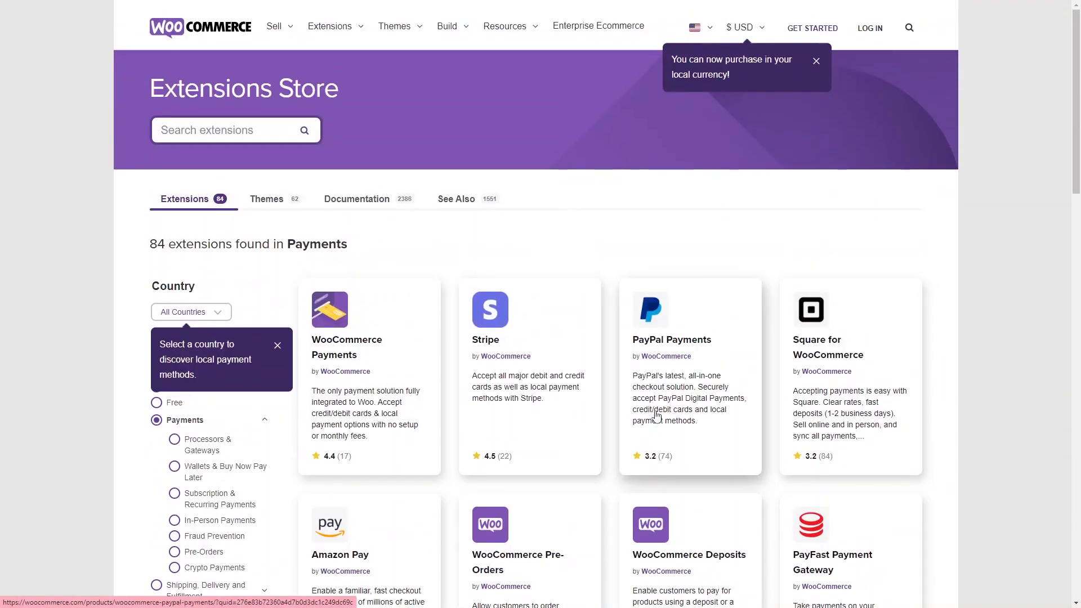
{"action": "mouse_move", "coordinate": [665, 392]}
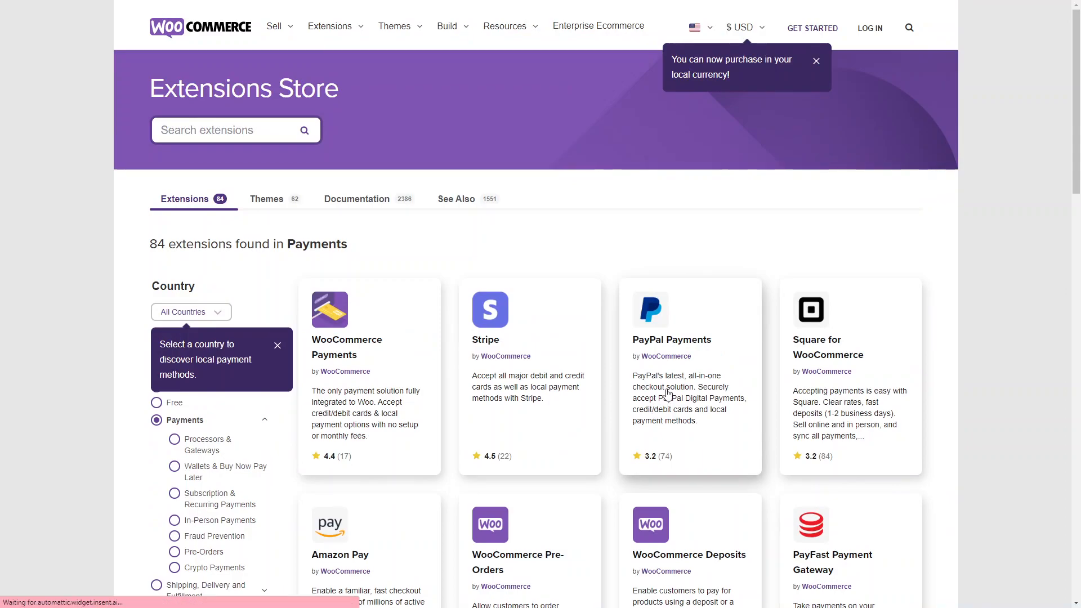
{"action": "mouse_move", "coordinate": [664, 315]}
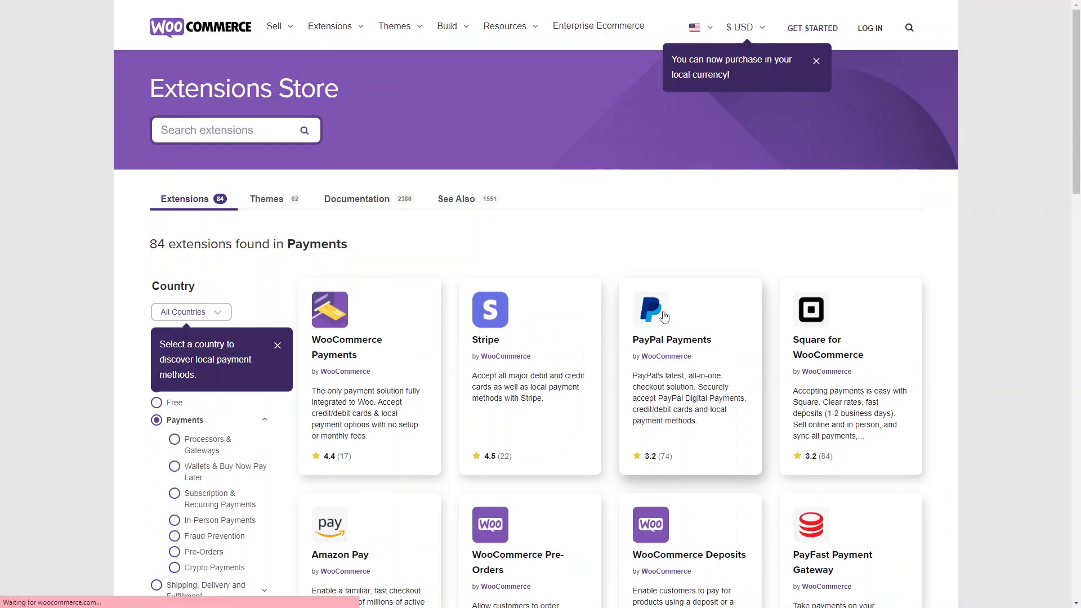
Add the free PayPal Payments extension to the WooCommerce.com cart via Free Download.
{"action": "left_click", "coordinate": [671, 340]}
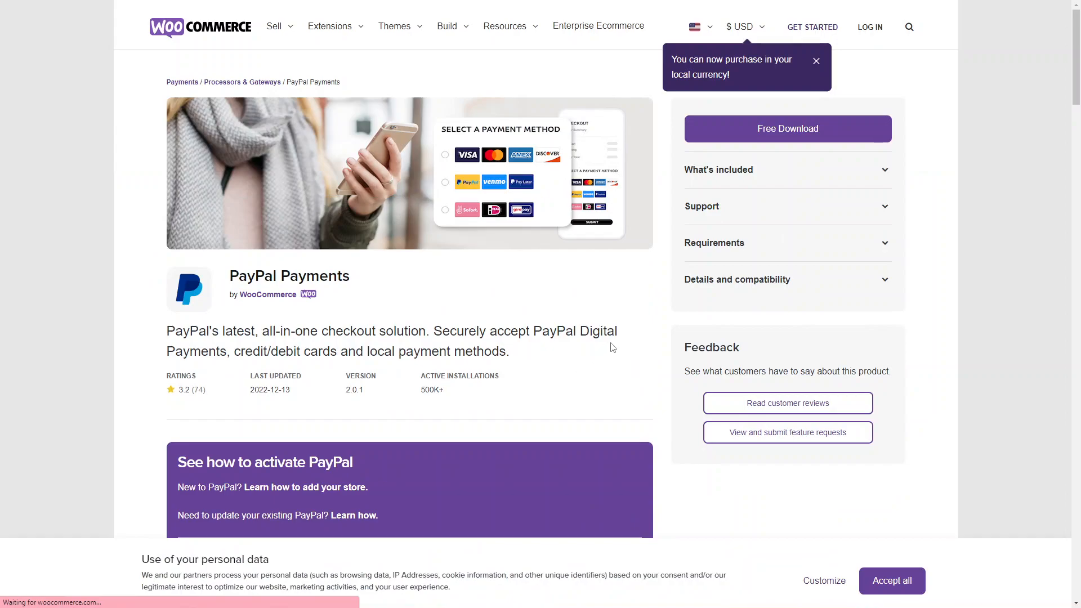
{"action": "mouse_move", "coordinate": [457, 357]}
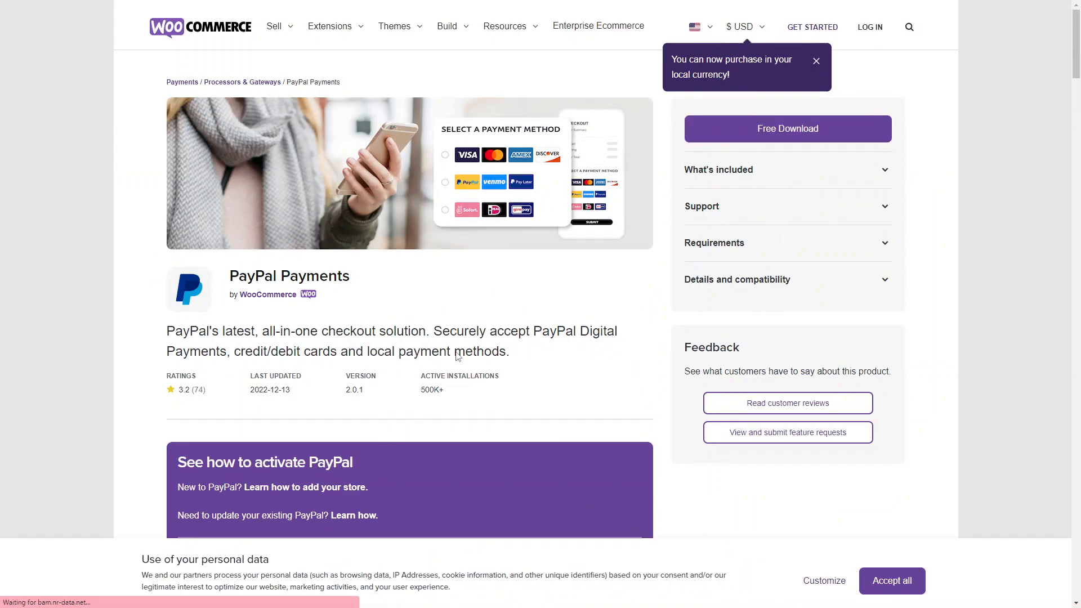
{"action": "left_click", "coordinate": [787, 128]}
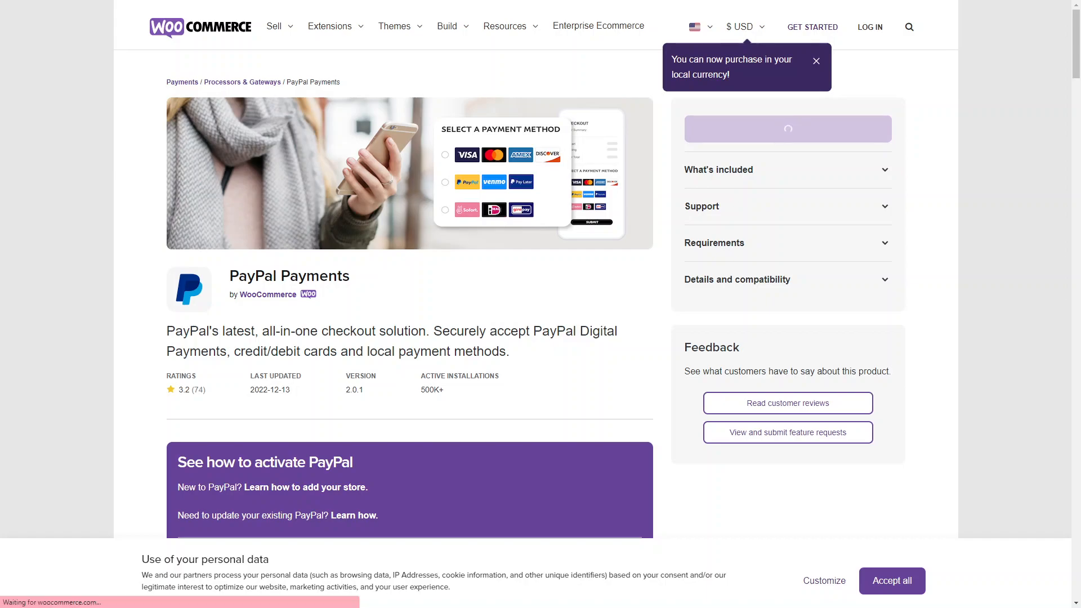
{"action": "left_click", "coordinate": [787, 128]}
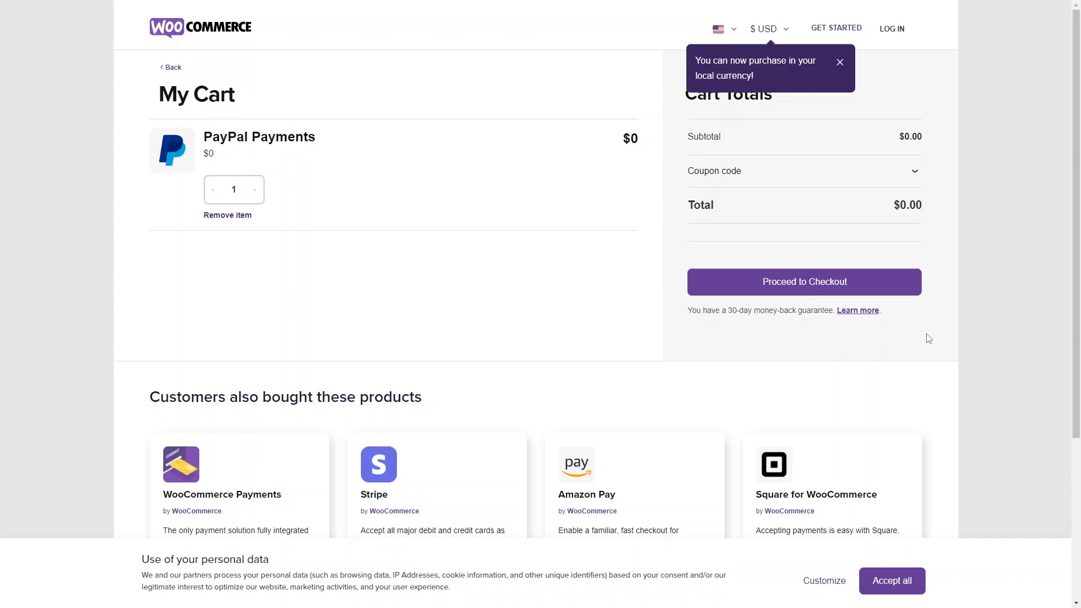
{"action": "mouse_move", "coordinate": [521, 225]}
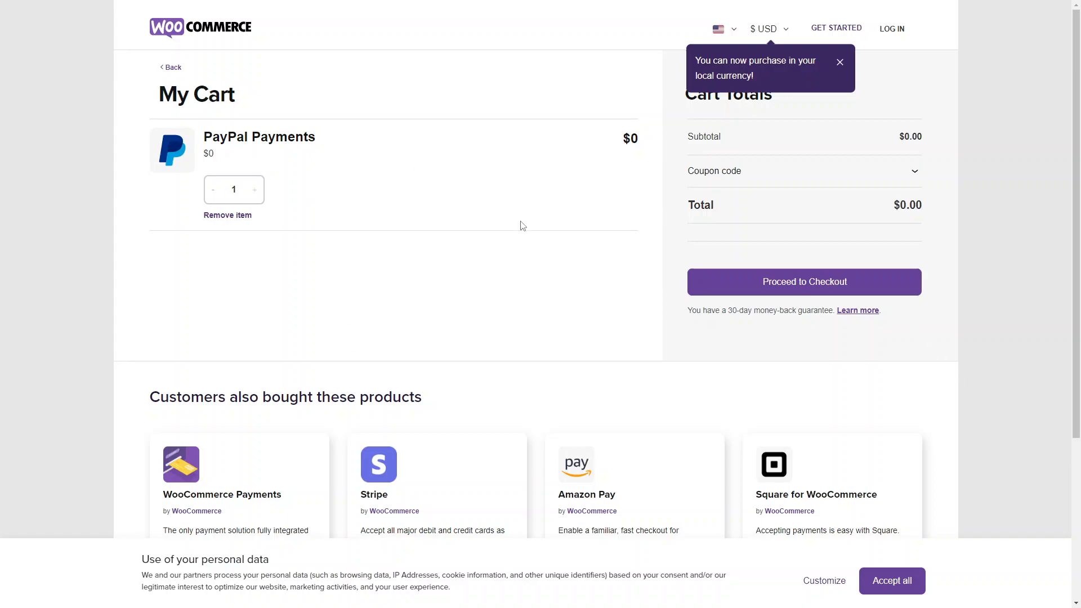
{"action": "mouse_move", "coordinate": [658, 153]}
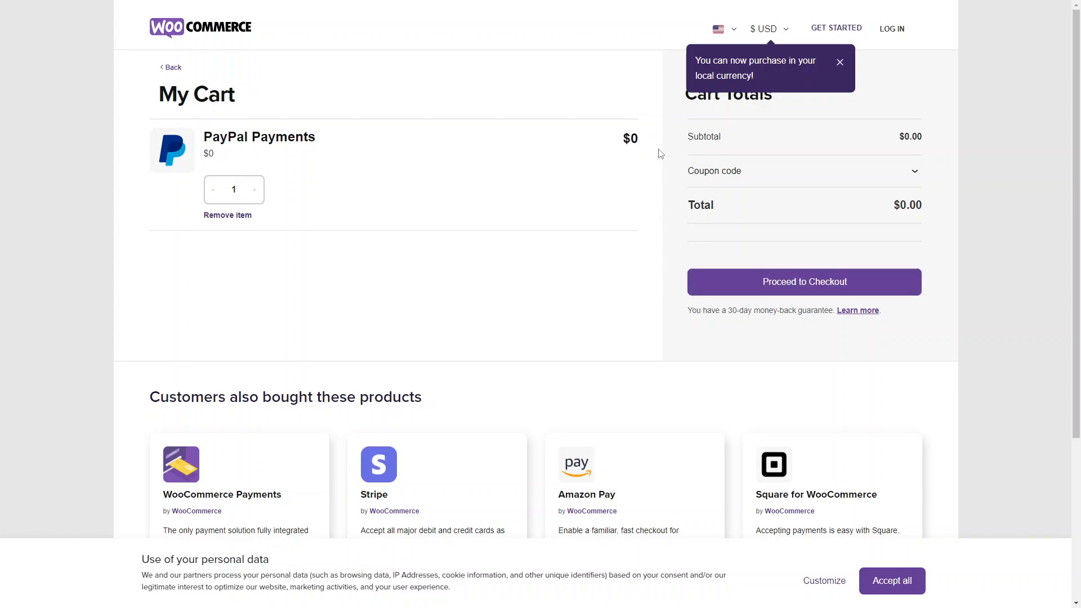
{"action": "mouse_move", "coordinate": [786, 134]}
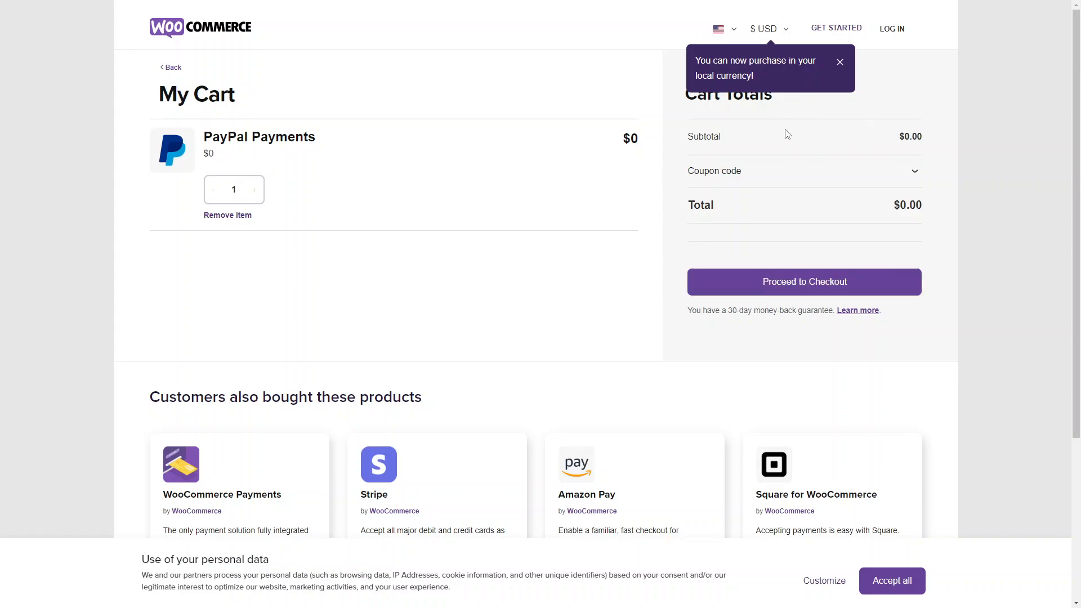
{"action": "mouse_move", "coordinate": [297, 55]}
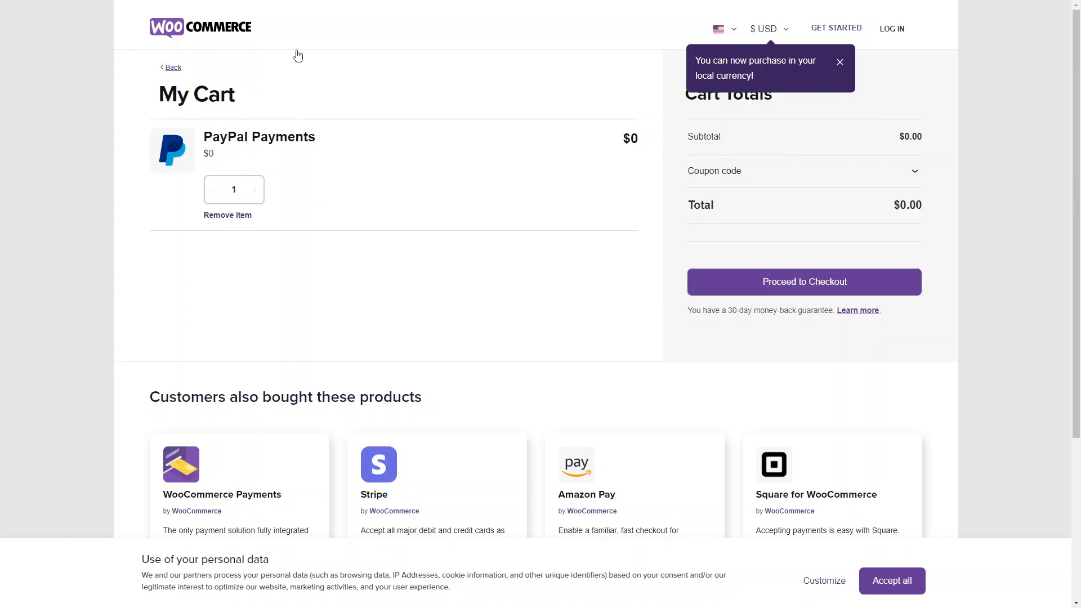
{"action": "mouse_move", "coordinate": [783, 260]}
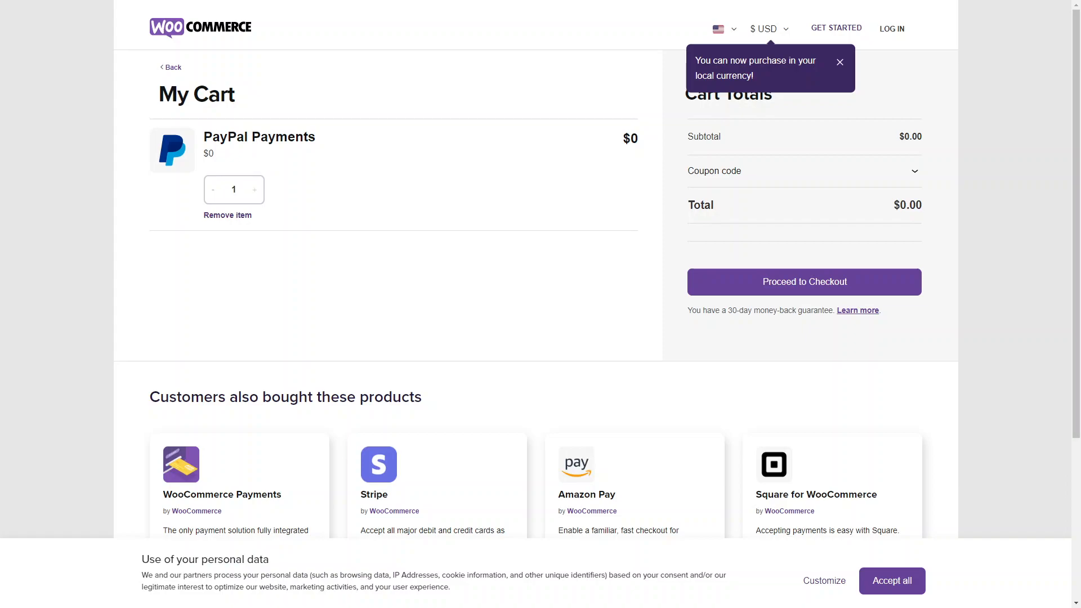
{"action": "mouse_move", "coordinate": [879, 51]}
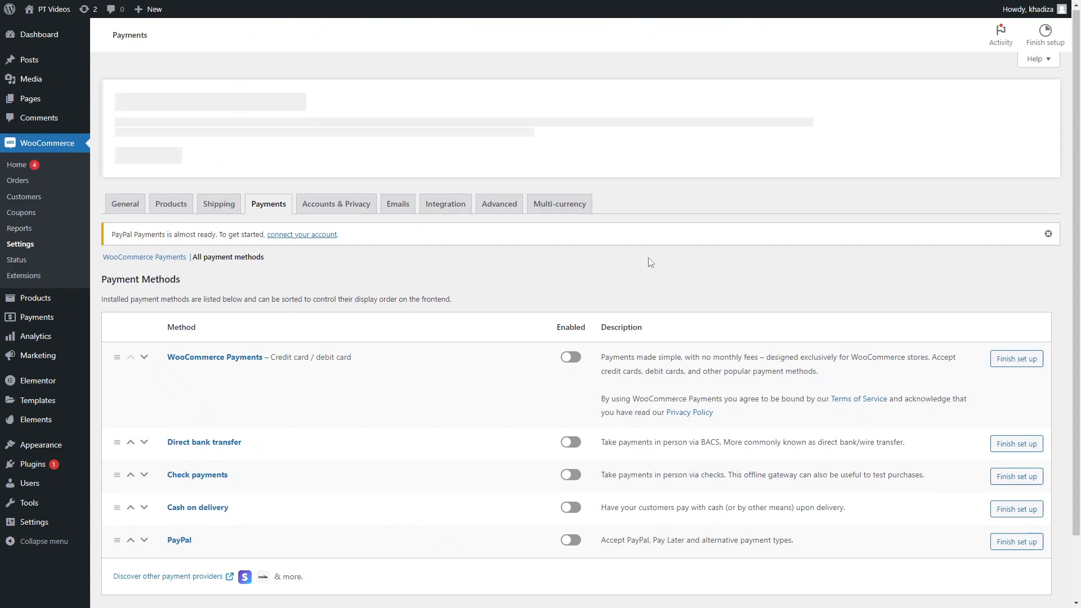
Scroll down to the Payment Methods table now showing PayPal as a fifth method.
{"action": "scroll", "scroll_direction": "down", "scroll_amount": 3}
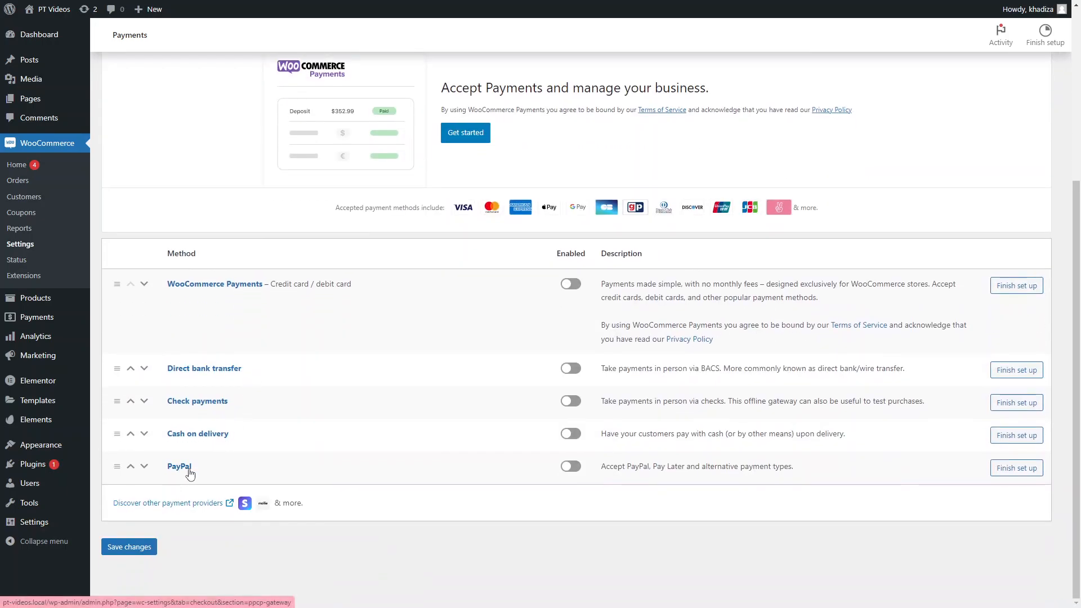
{"action": "mouse_move", "coordinate": [536, 352]}
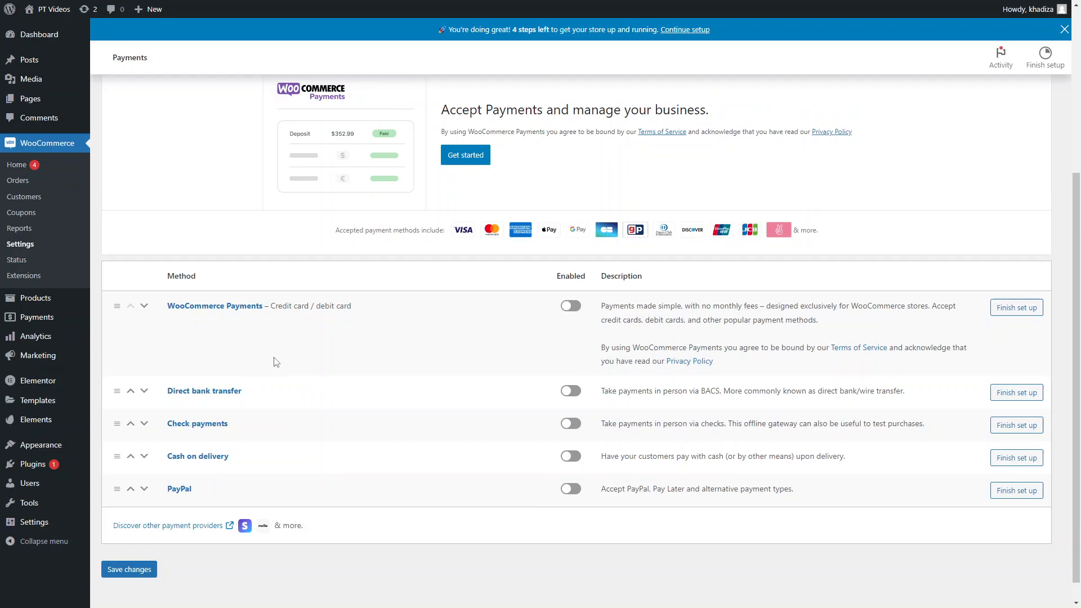
{"action": "mouse_move", "coordinate": [547, 272]}
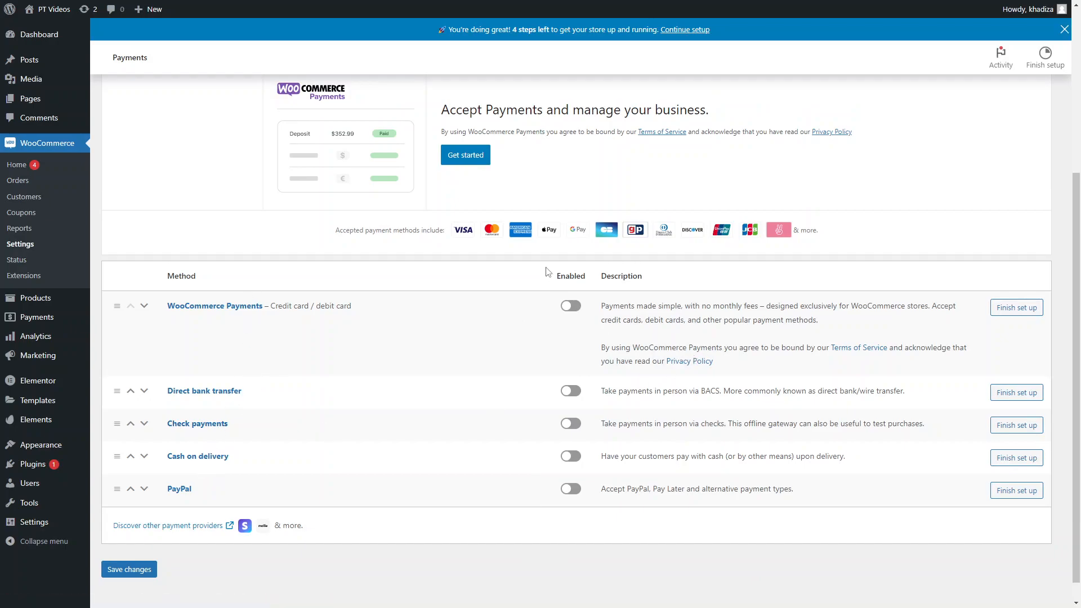
{"action": "mouse_move", "coordinate": [204, 335]}
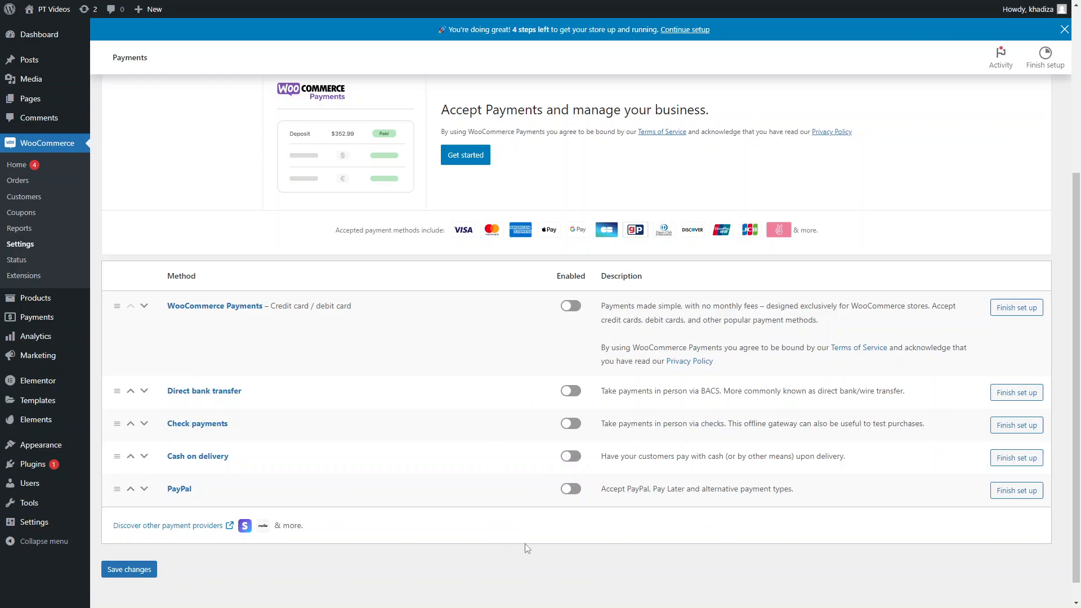
{"action": "mouse_move", "coordinate": [581, 496]}
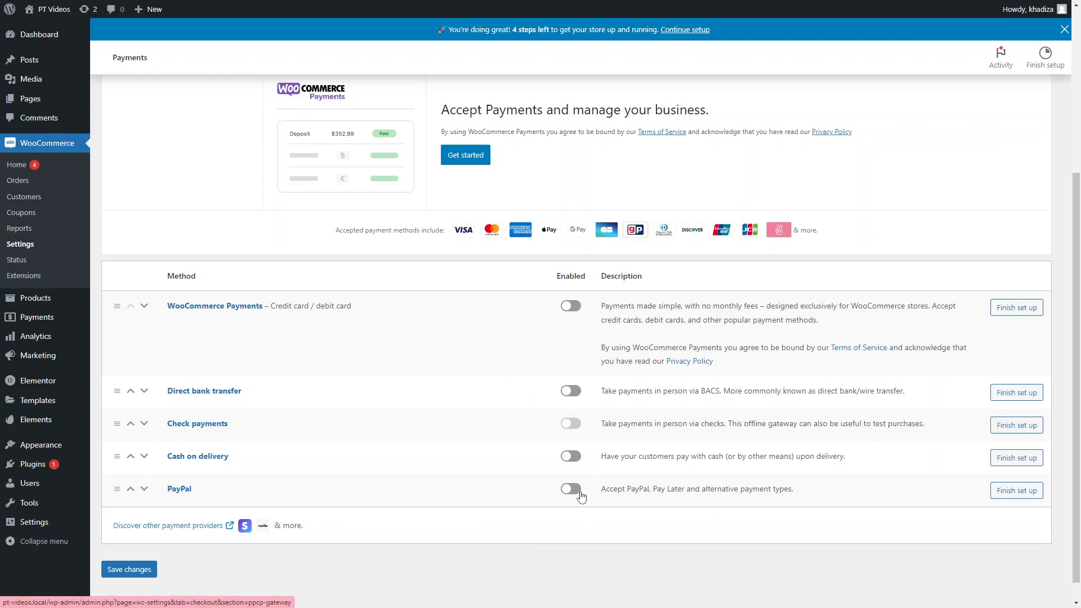
Enable Check payments, then go to the PayPal payment method's setup page.
{"action": "left_click", "coordinate": [569, 423]}
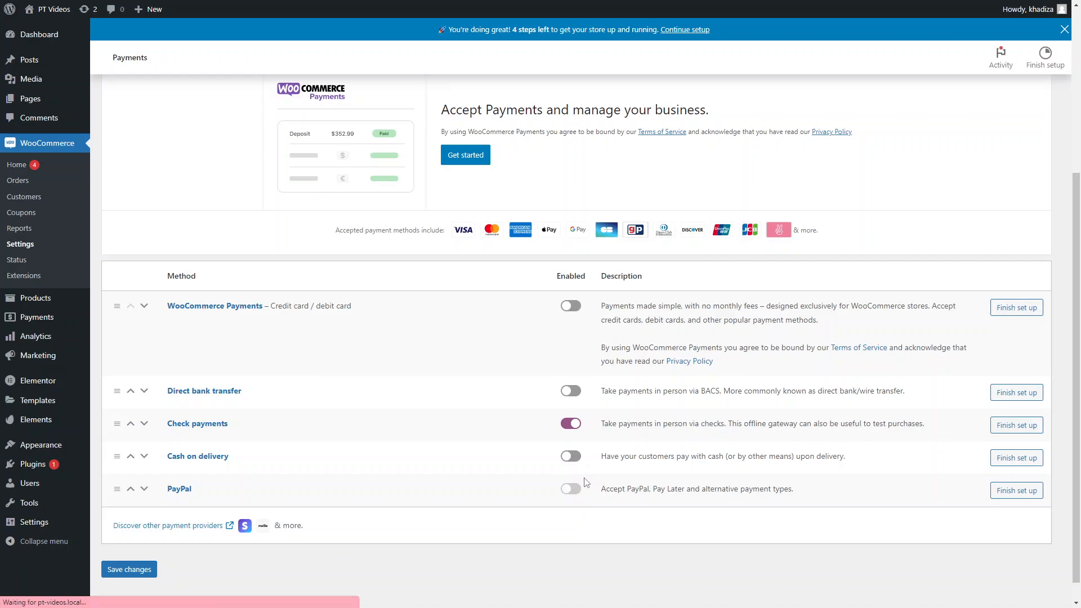
{"action": "mouse_move", "coordinate": [710, 468]}
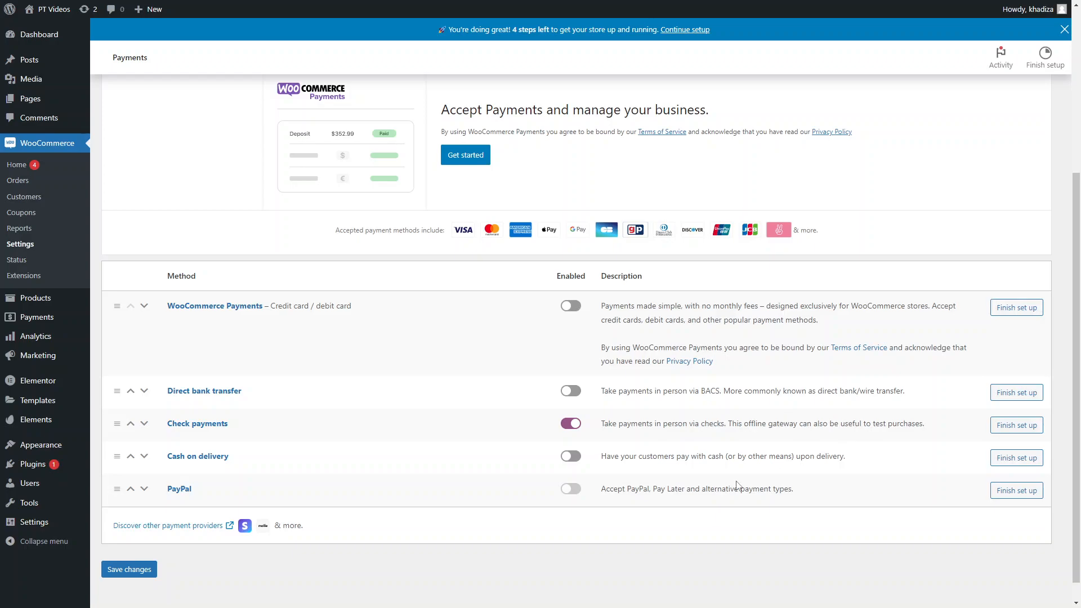
{"action": "left_click", "coordinate": [1016, 490]}
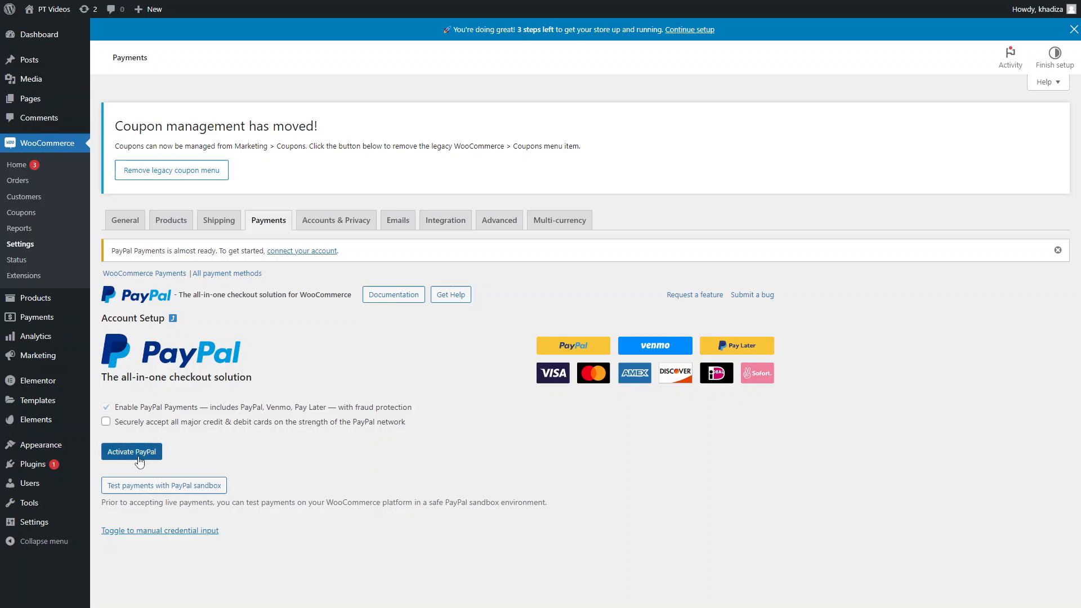
Activate PayPal to bring up the PayPal account connection window.
{"action": "left_click", "coordinate": [130, 451]}
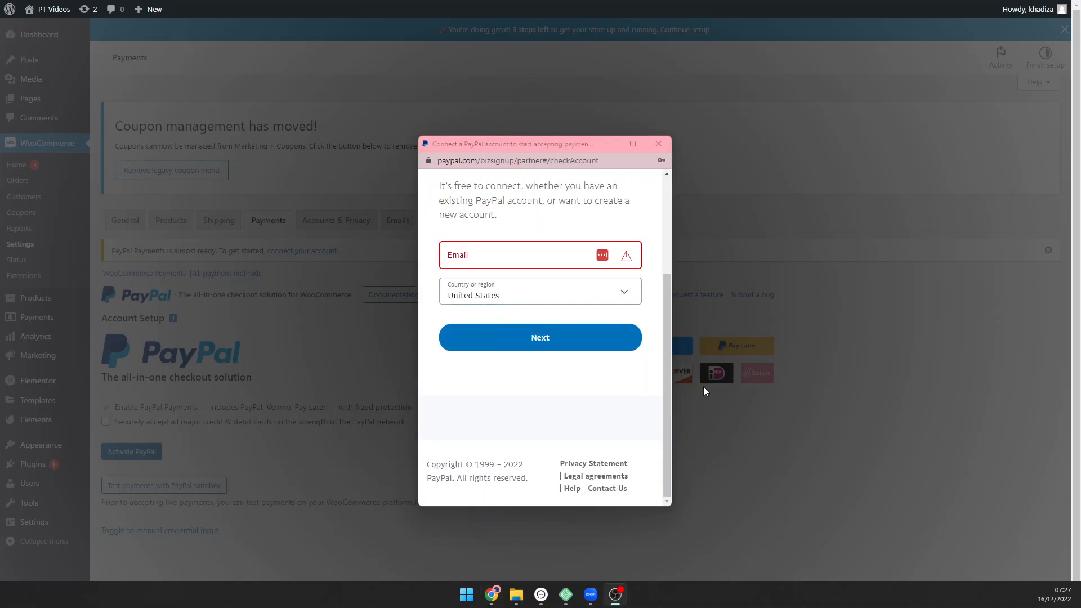
Close the PayPal connection popup without entering an email.
{"action": "scroll", "scroll_direction": "up", "scroll_amount": 3}
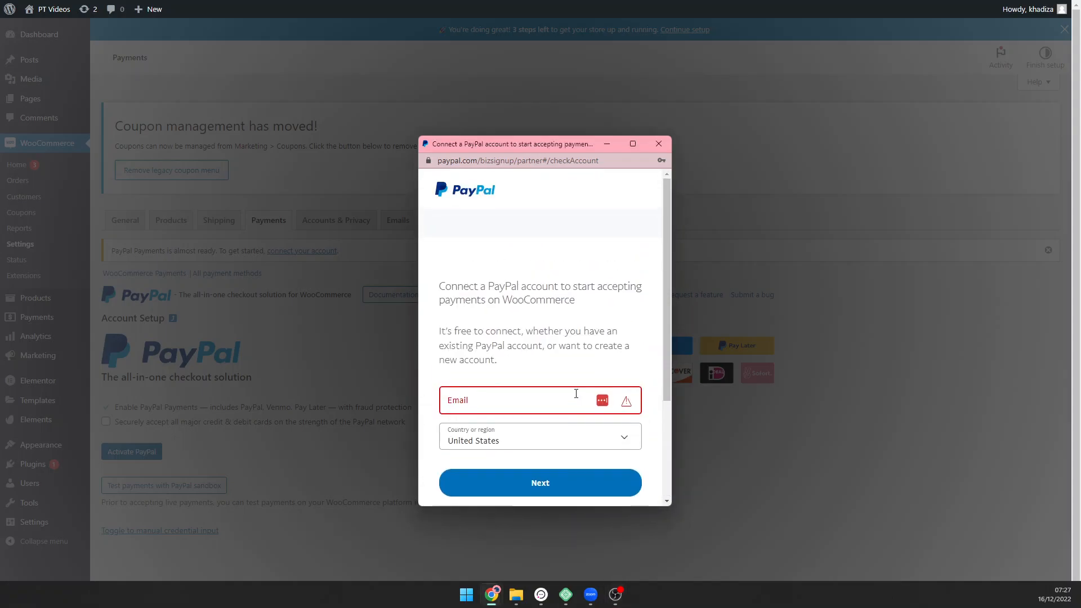
{"action": "mouse_move", "coordinate": [568, 317]}
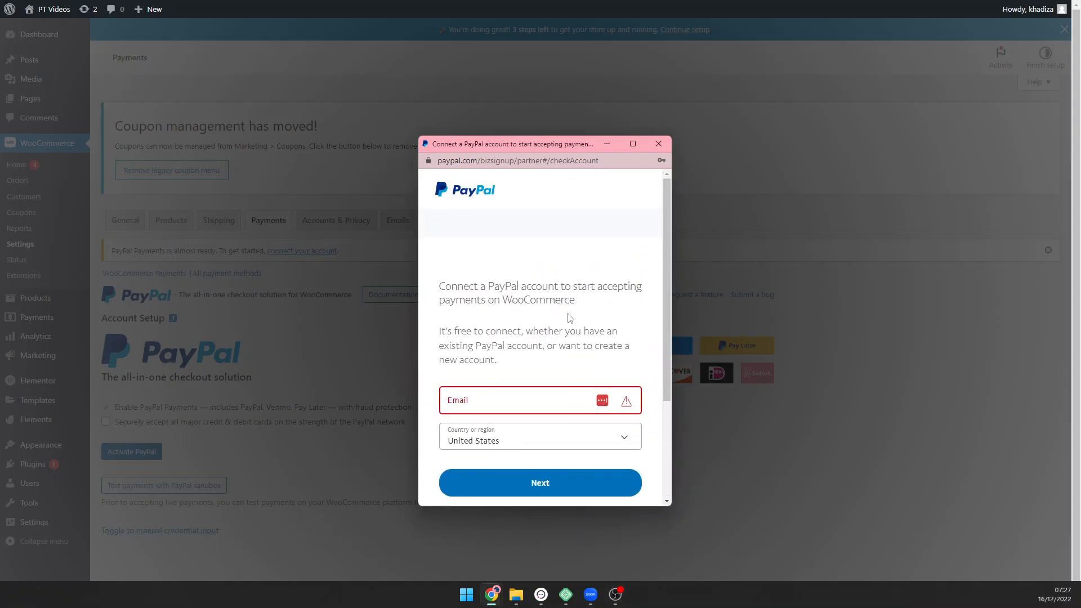
{"action": "left_click", "coordinate": [656, 143]}
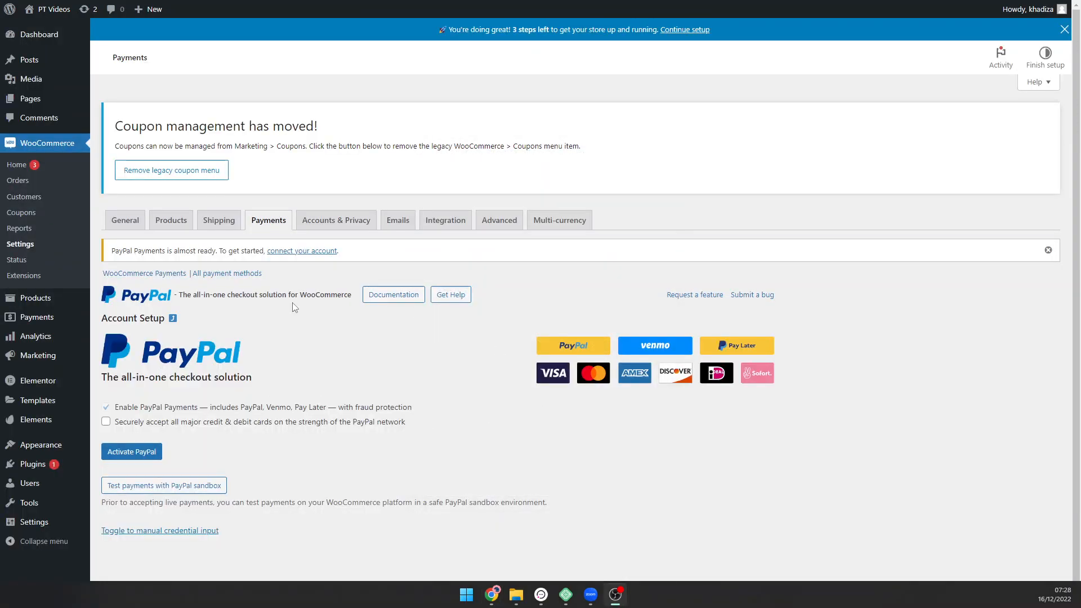
{"action": "mouse_move", "coordinate": [484, 434]}
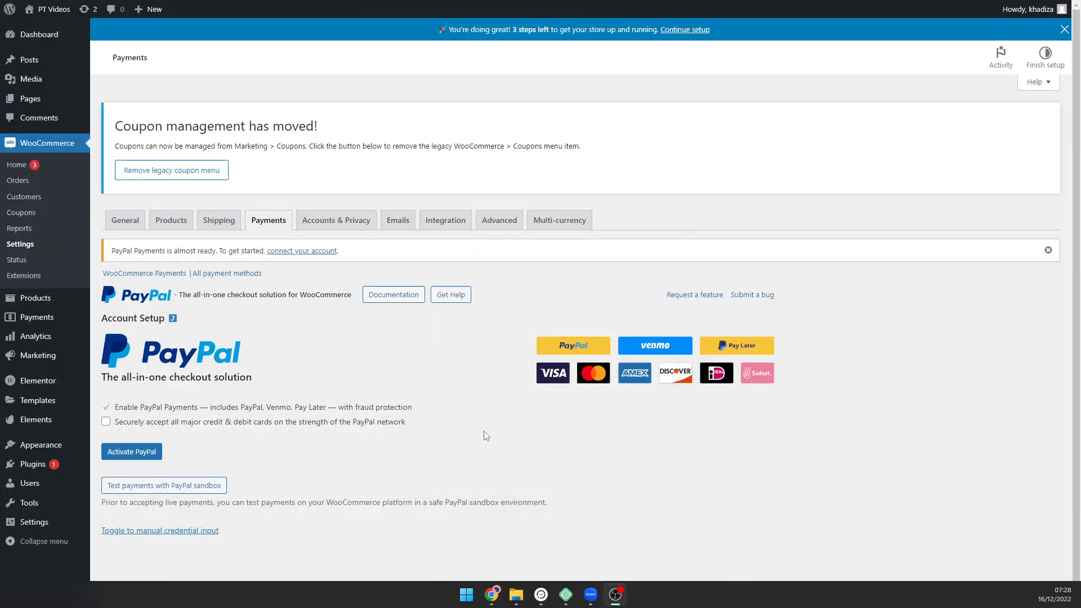
{"action": "mouse_move", "coordinate": [282, 356]}
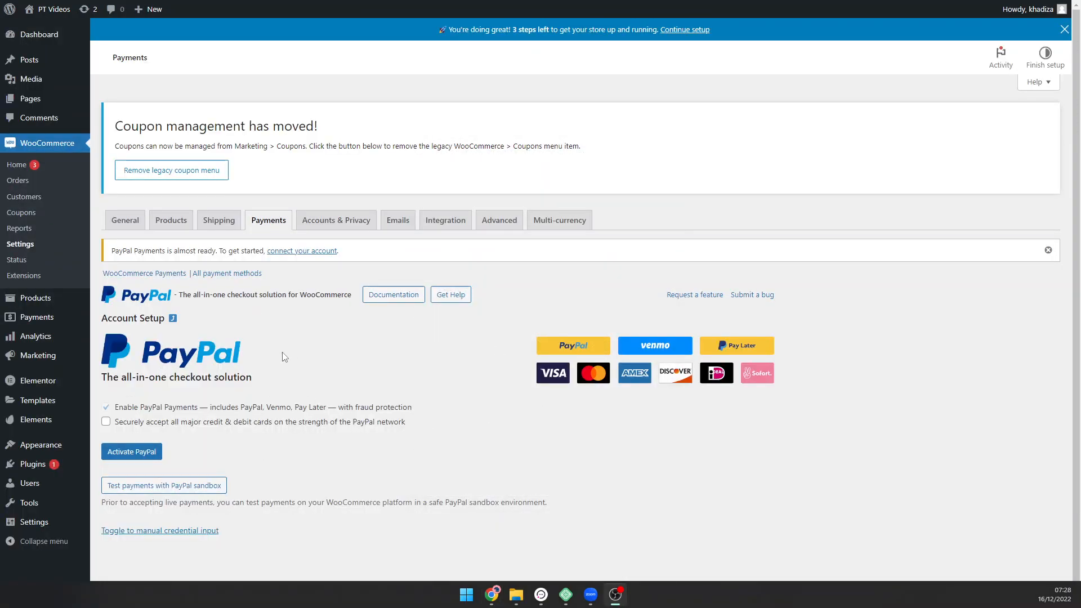
{"action": "mouse_move", "coordinate": [176, 509]}
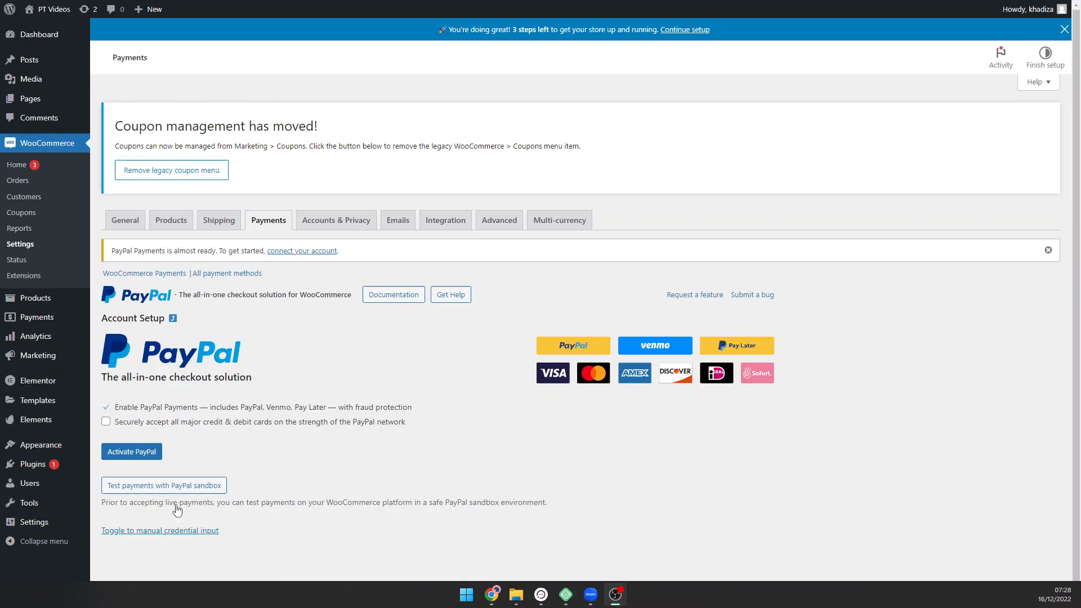
{"action": "mouse_move", "coordinate": [252, 486]}
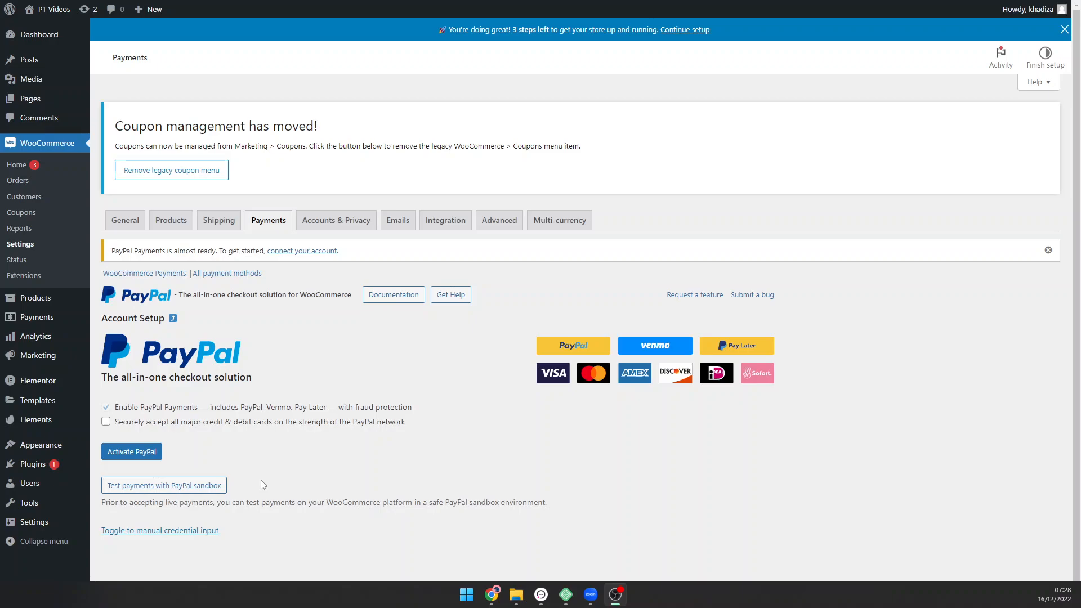
{"action": "mouse_move", "coordinate": [262, 468]}
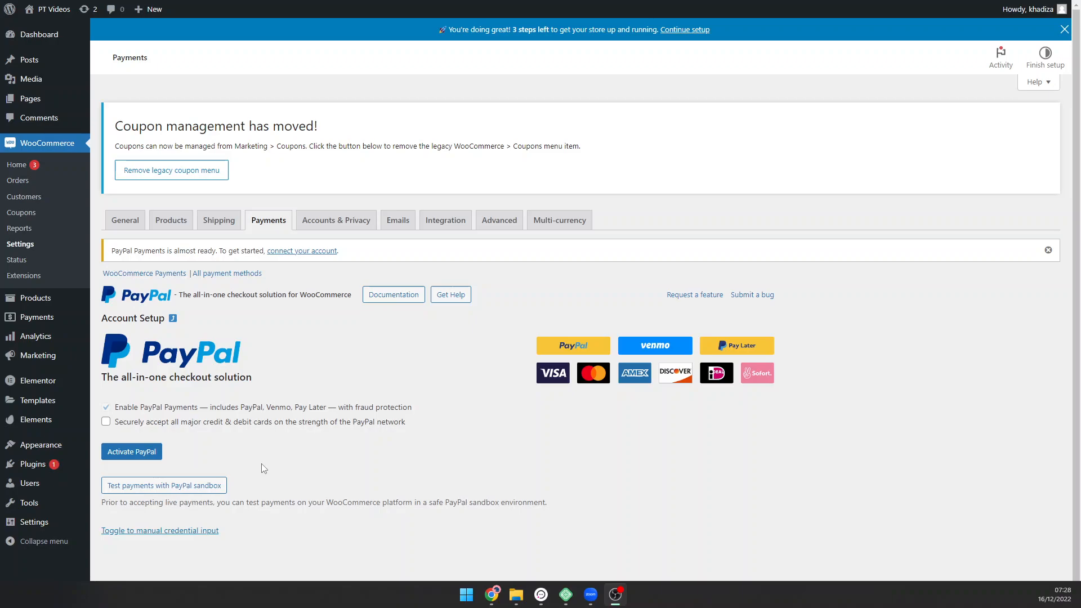
{"action": "mouse_move", "coordinate": [241, 489]}
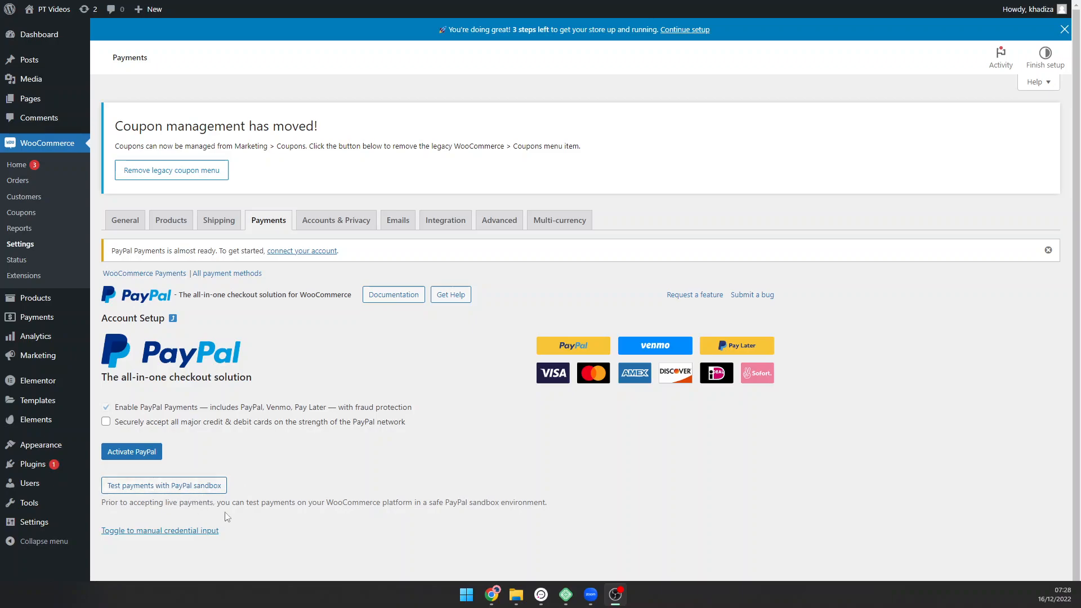
{"action": "mouse_move", "coordinate": [220, 333]}
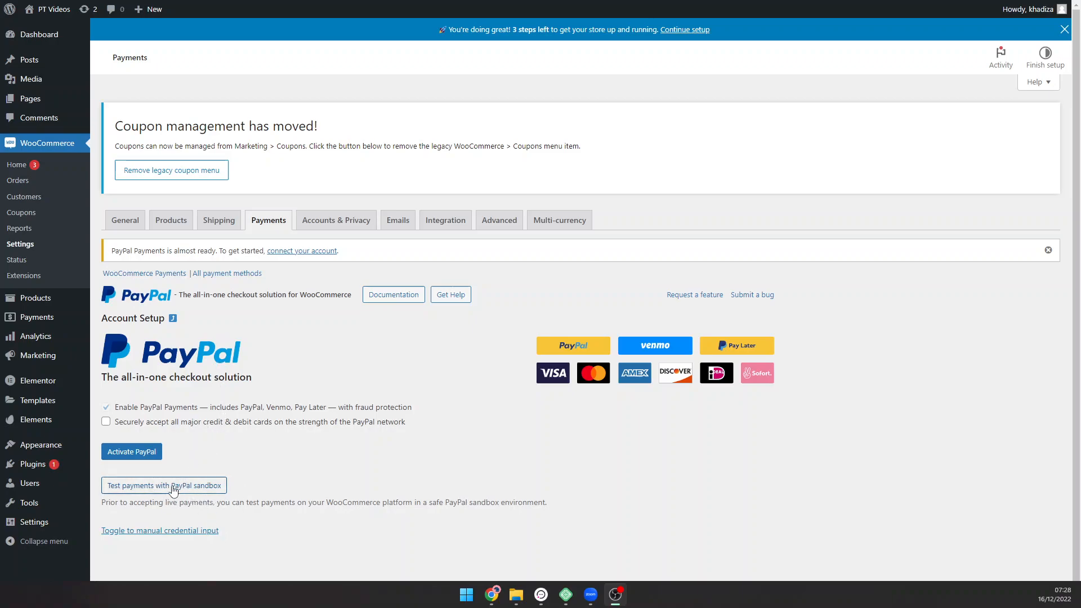
{"action": "mouse_move", "coordinate": [408, 167]}
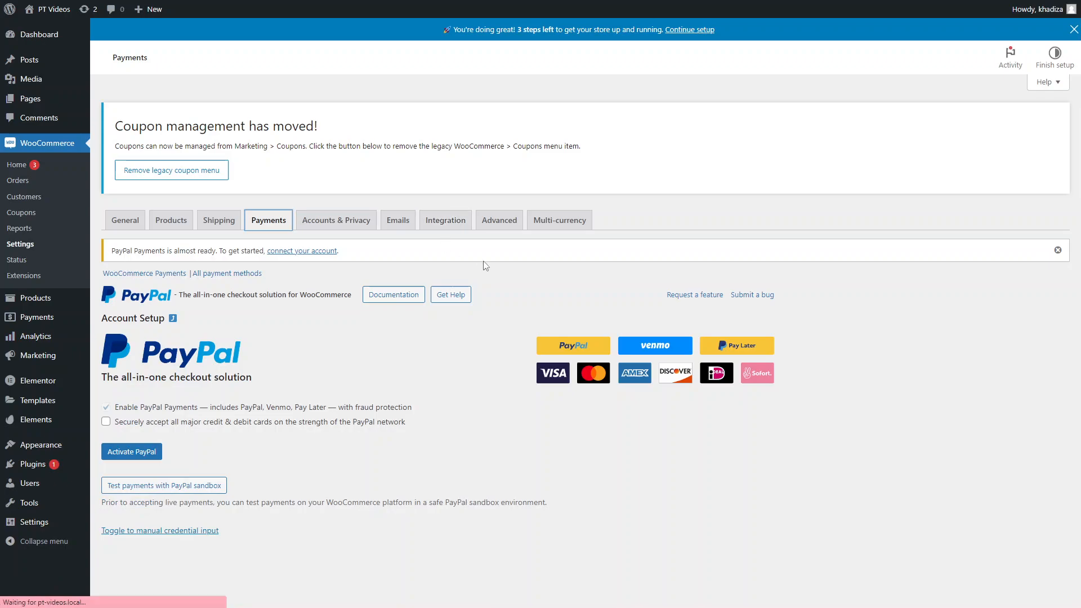
Return to All payment methods and review the table, where only Check payments is enabled.
{"action": "left_click", "coordinate": [227, 273]}
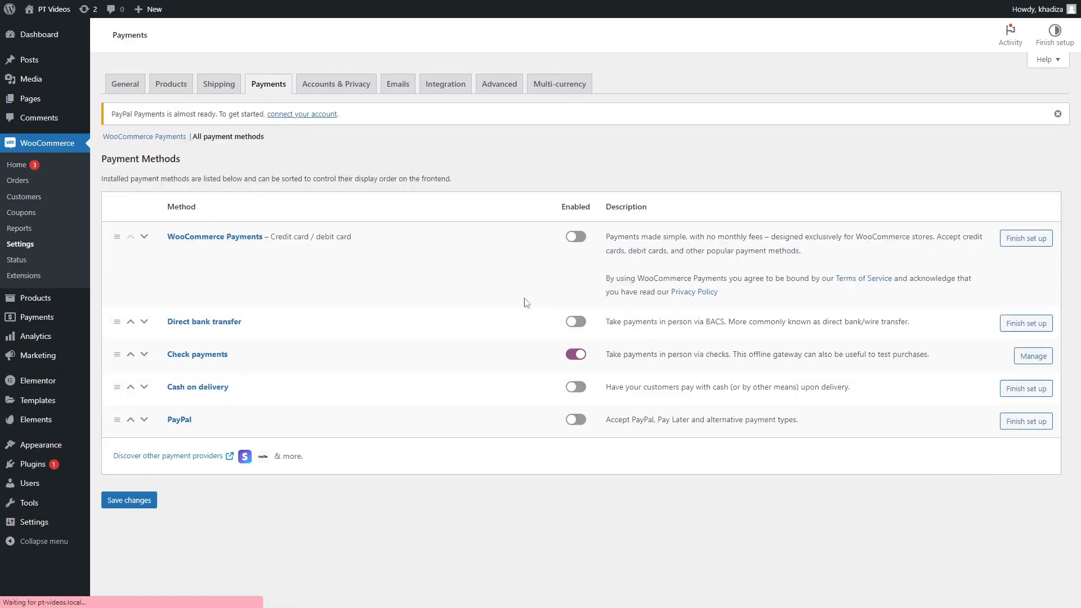
{"action": "scroll", "scroll_direction": "down", "scroll_amount": 3}
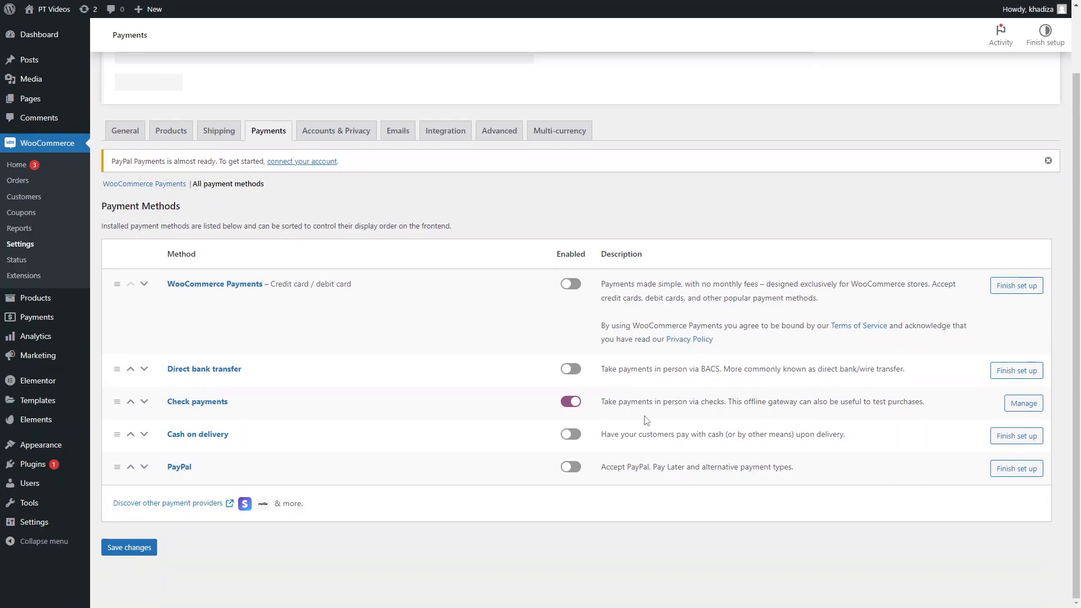
{"action": "scroll", "scroll_direction": "up", "scroll_amount": 3}
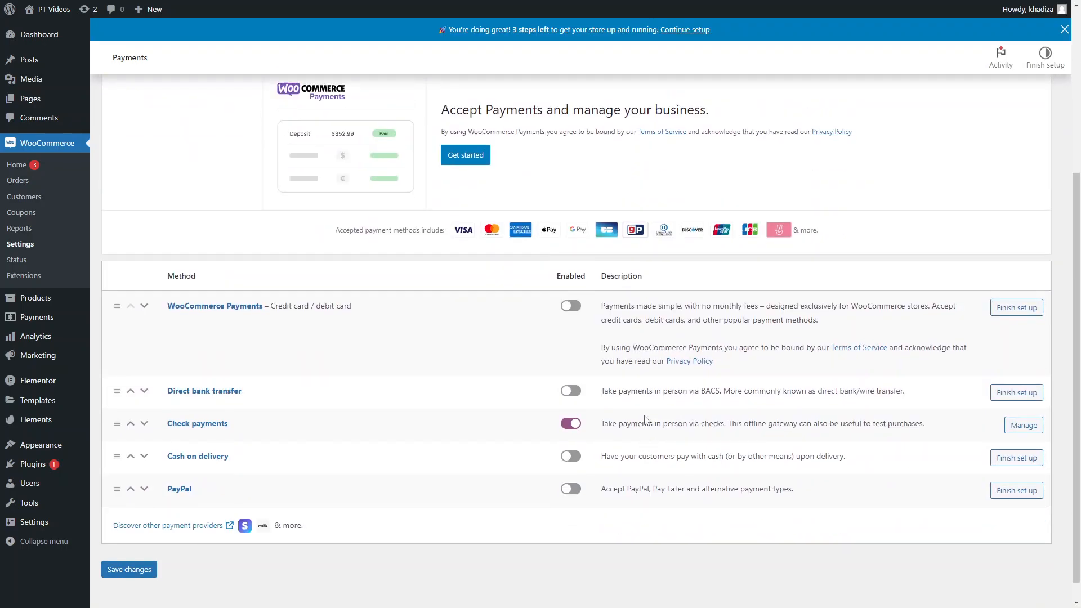
{"action": "scroll", "scroll_direction": "up", "scroll_amount": 3}
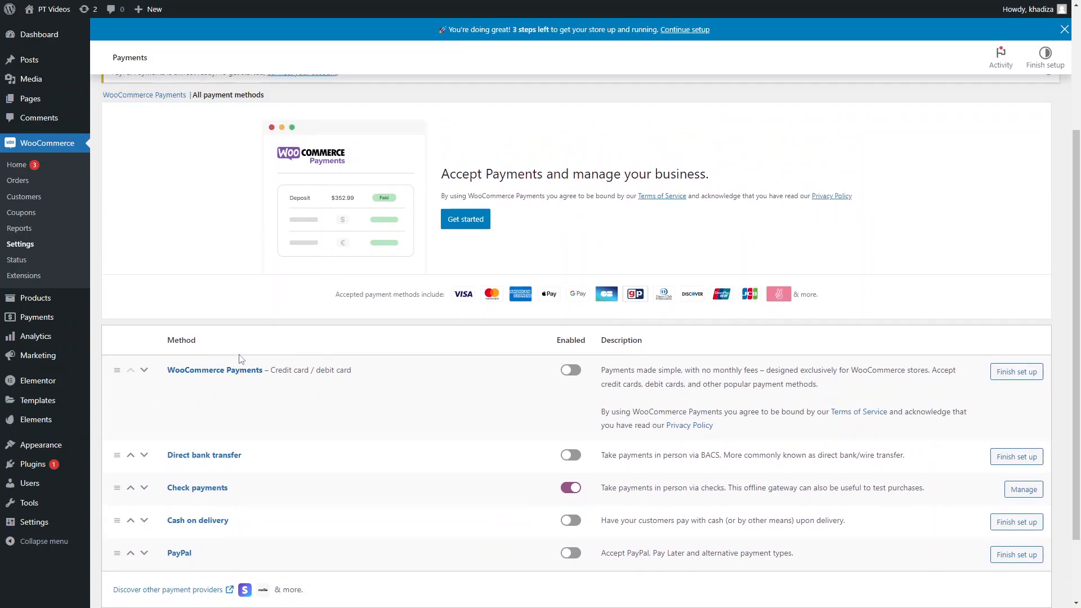
{"action": "scroll", "scroll_direction": "down", "scroll_amount": 3}
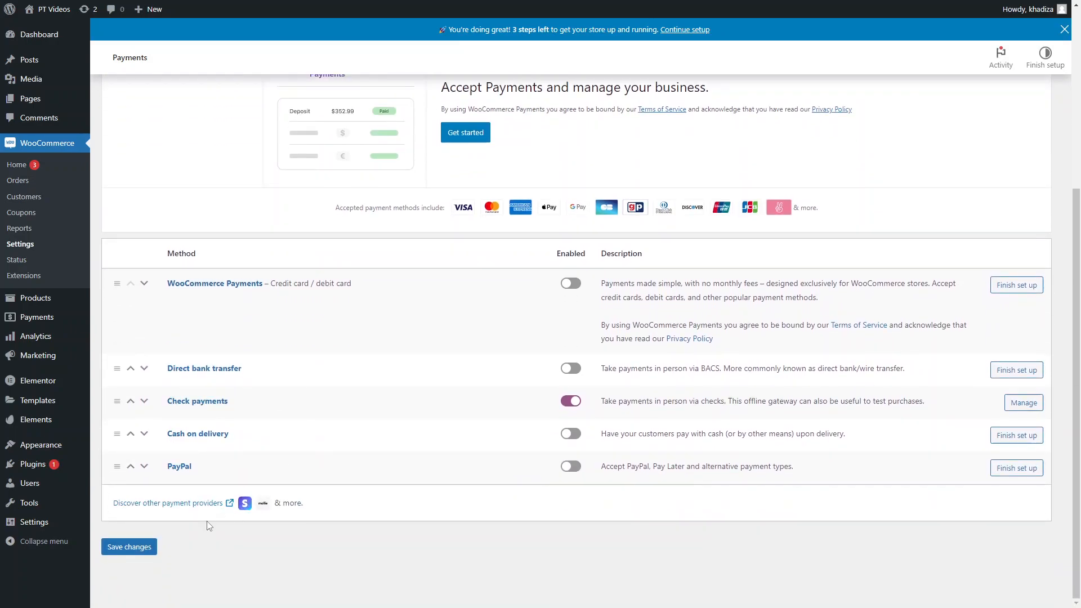
{"action": "mouse_move", "coordinate": [195, 505]}
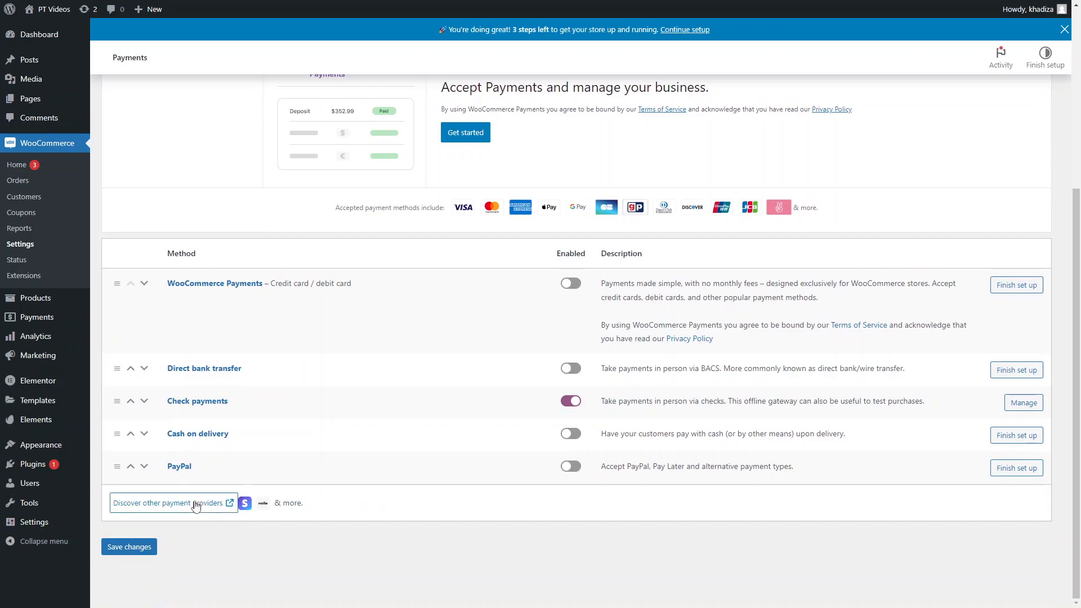
{"action": "mouse_move", "coordinate": [323, 502]}
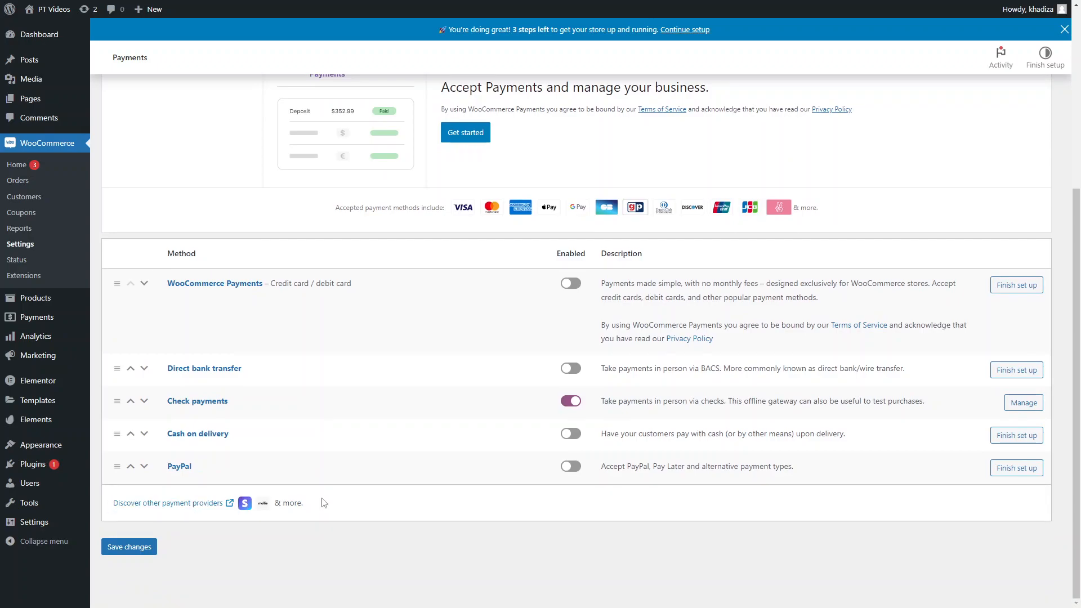